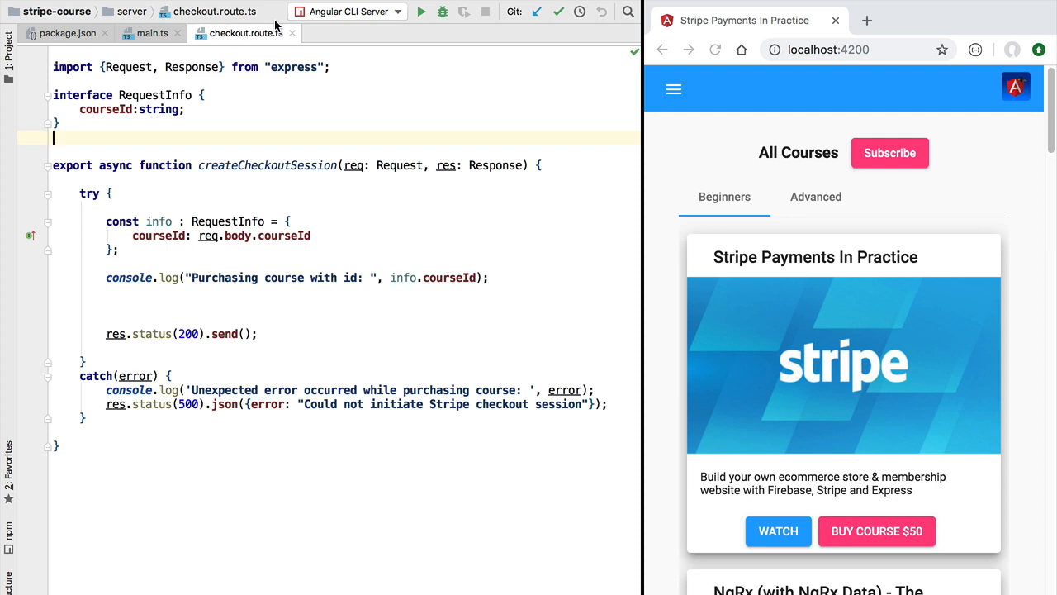
mouse_move(757, 416)
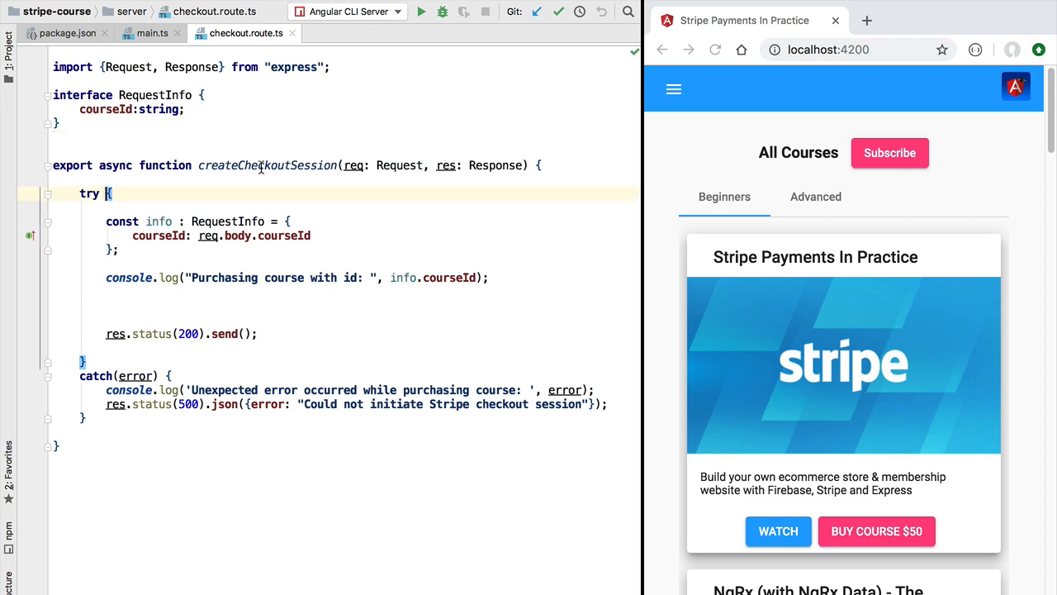
Select the course id read from the request in createCheckoutSession before adding blank lines.
double_click(268, 165)
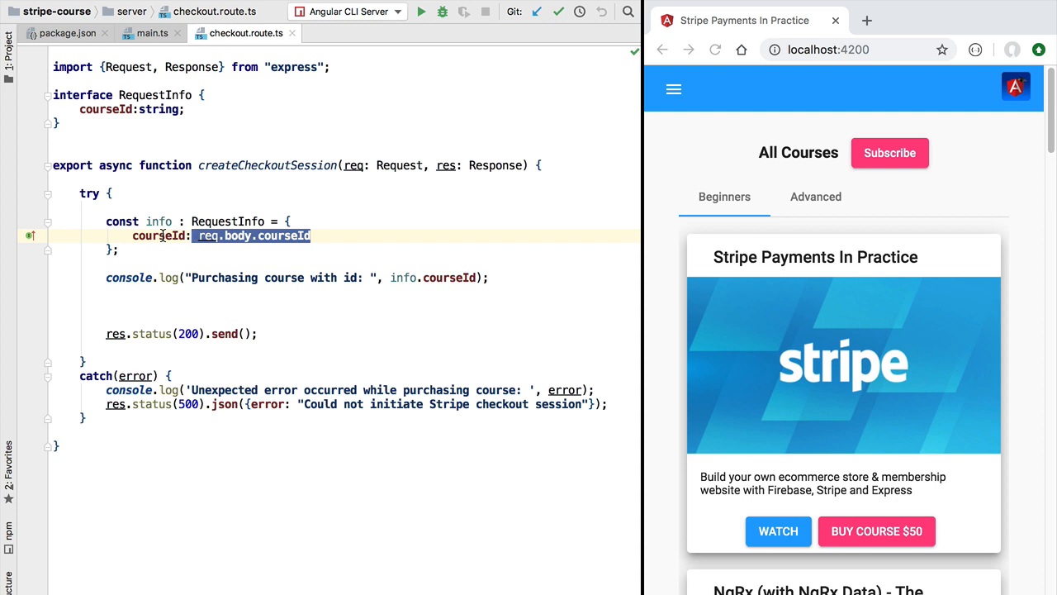
mouse_move(257, 165)
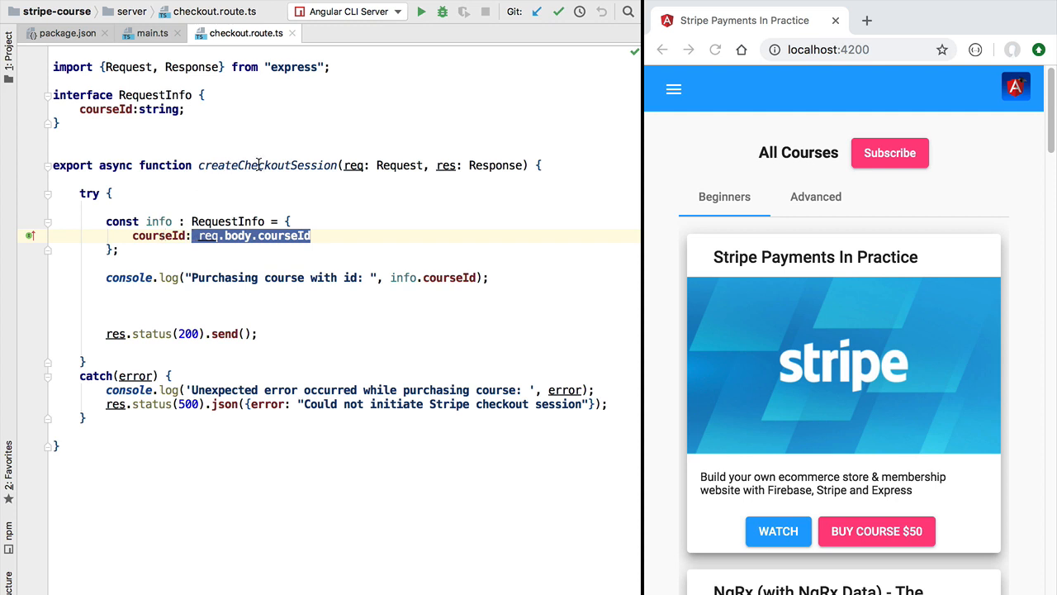
double_click(267, 165)
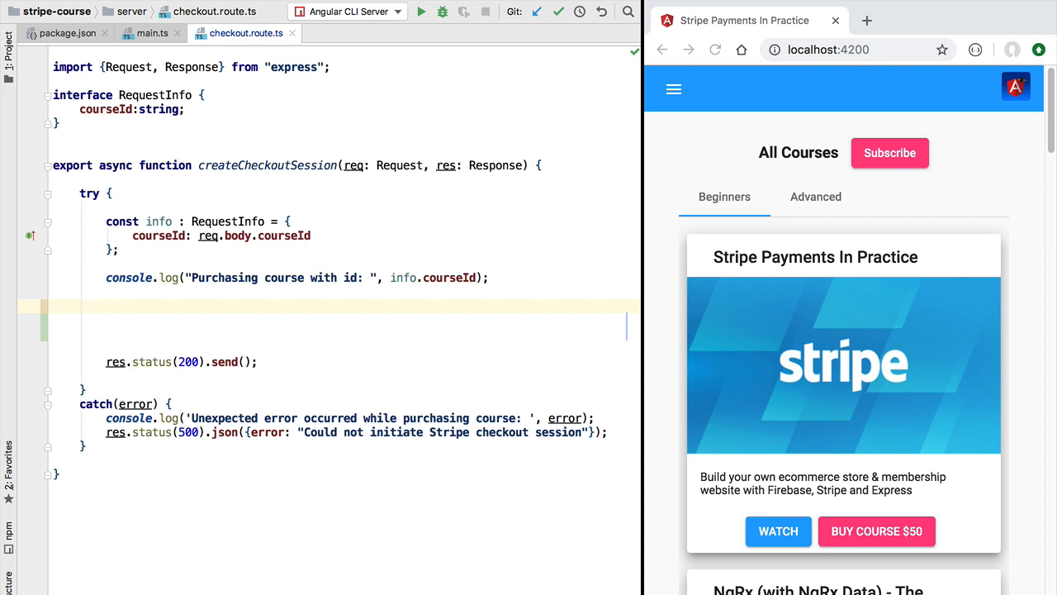
Bring the stripe-node repository README down to its Usage section.
left_click(105, 305)
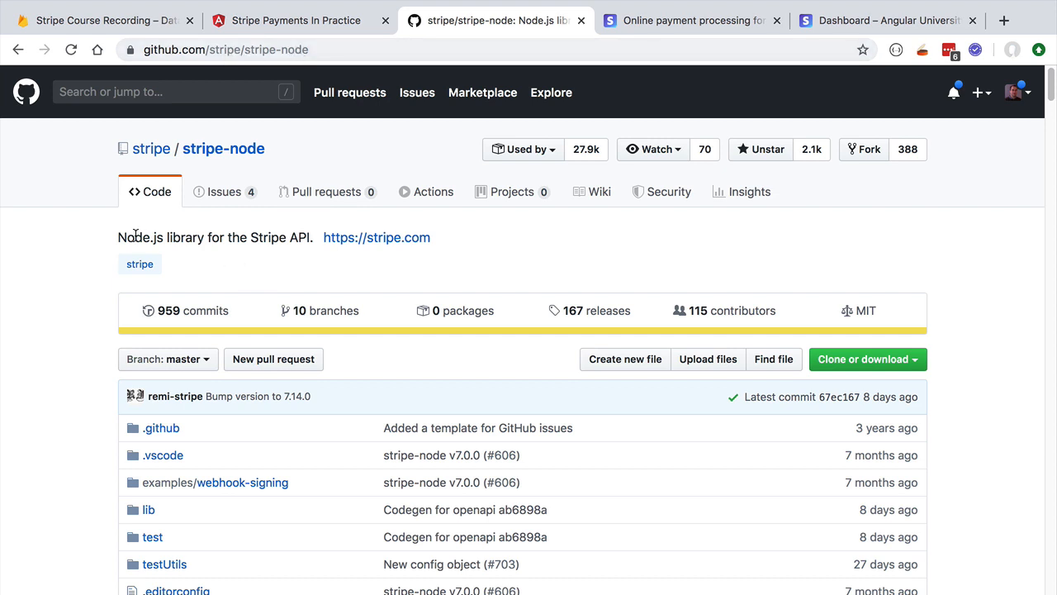
mouse_move(367, 278)
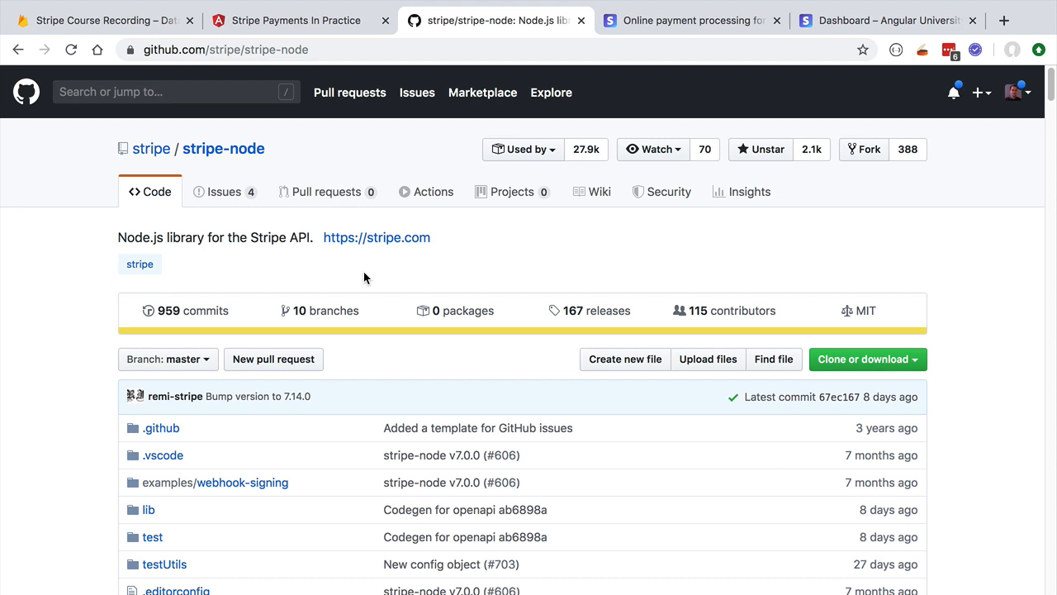
scroll("down", 3)
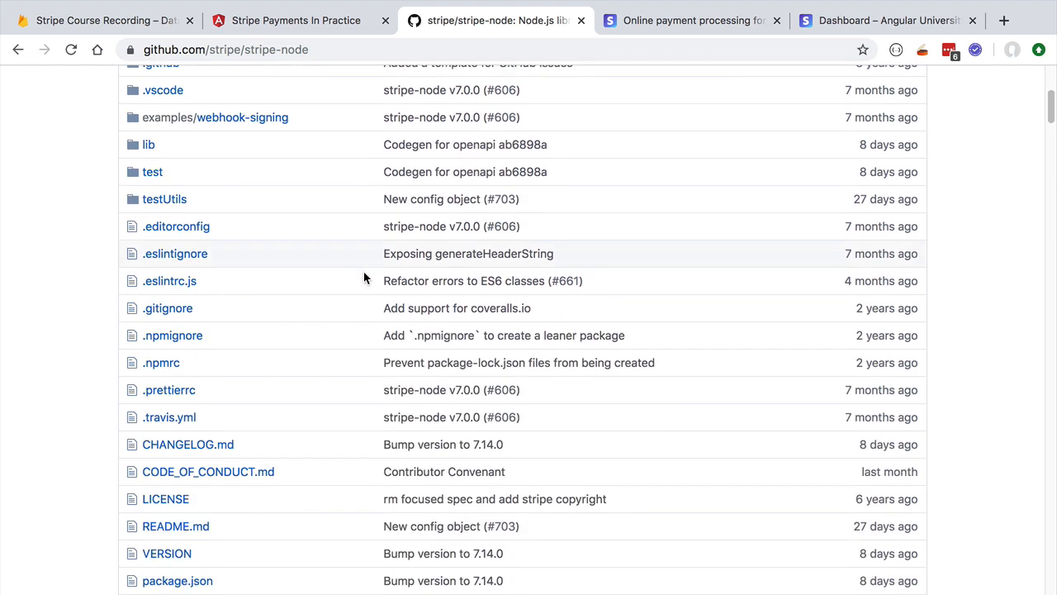
scroll("down", 3)
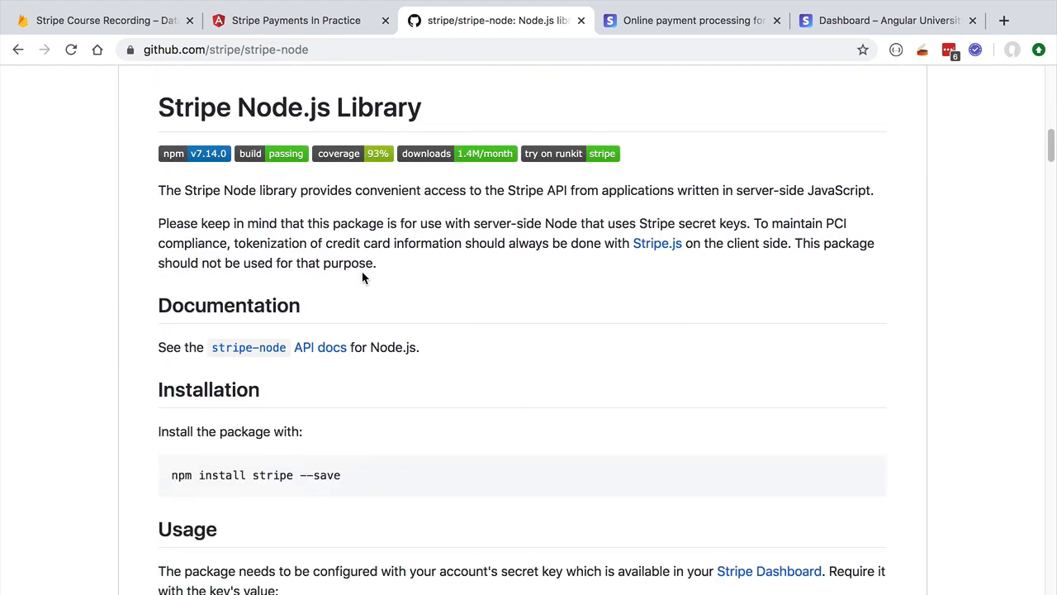
scroll("down", 3)
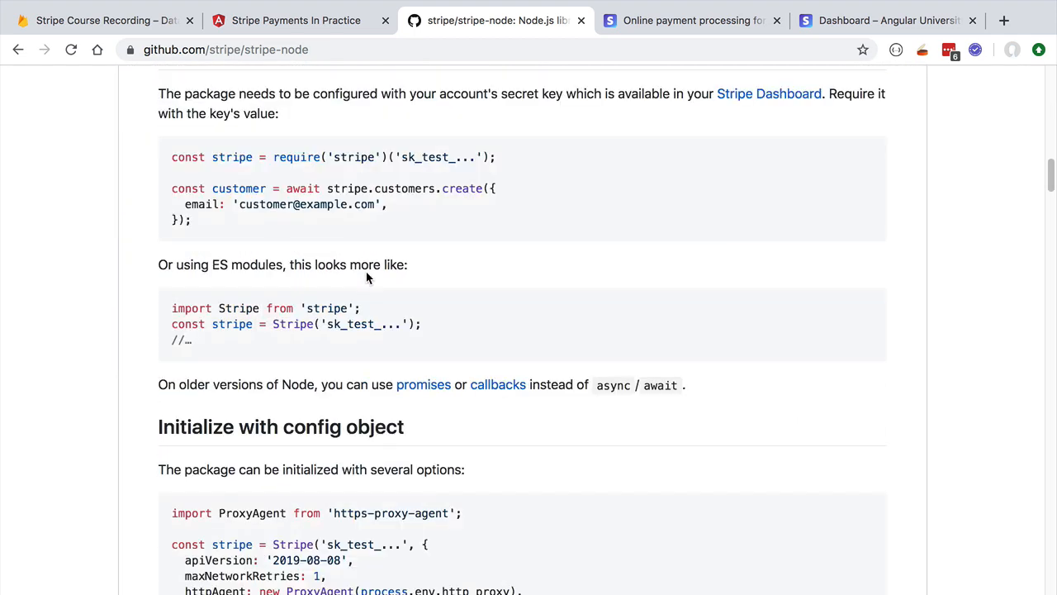
mouse_move(282, 185)
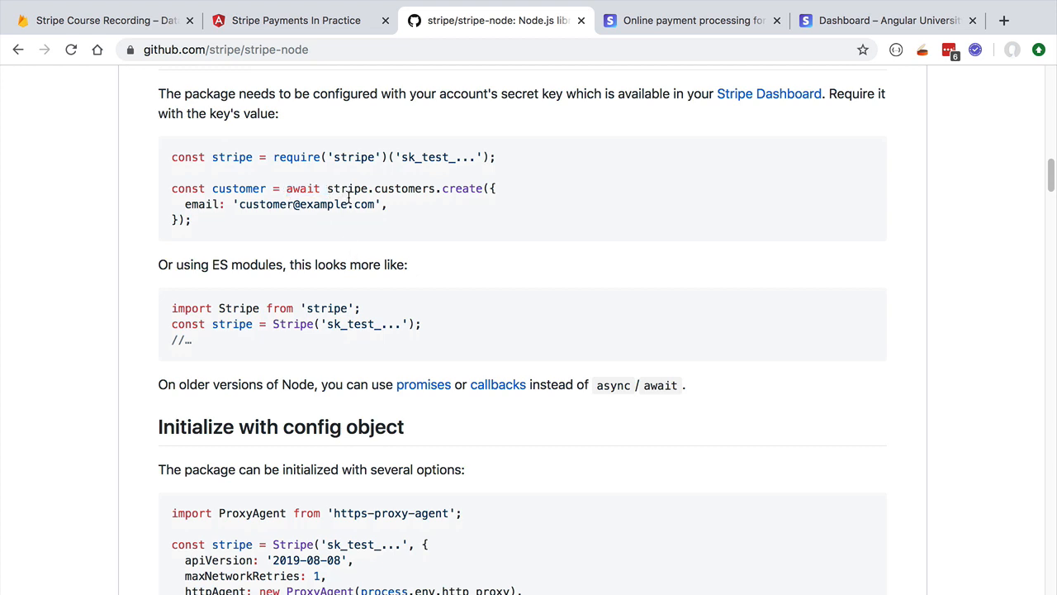
Highlight the stripe.customers.create call and the customer variable in the usage example.
left_click_drag(327, 189, 192, 219)
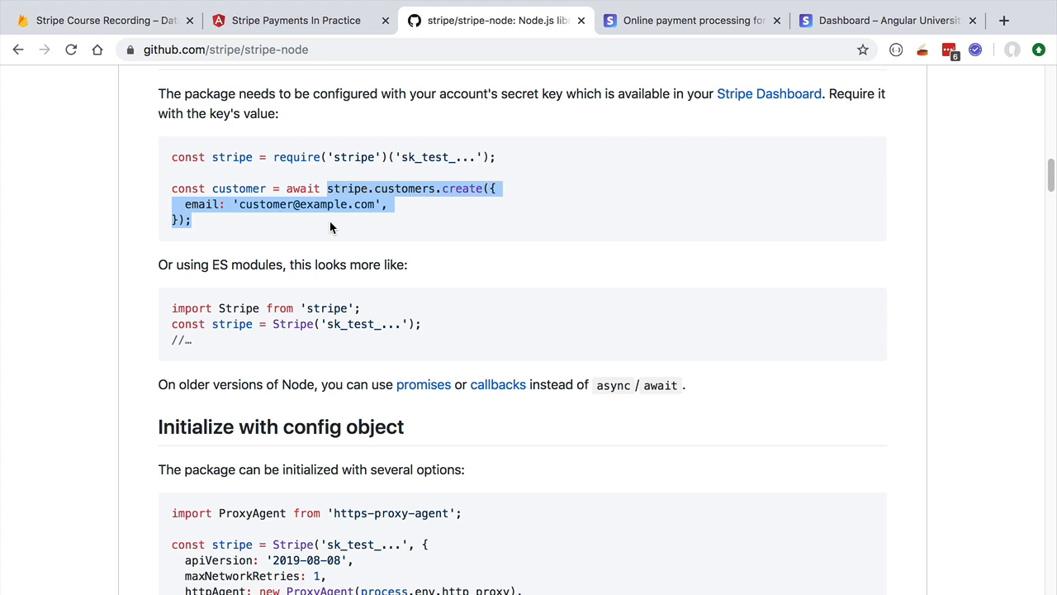
double_click(347, 189)
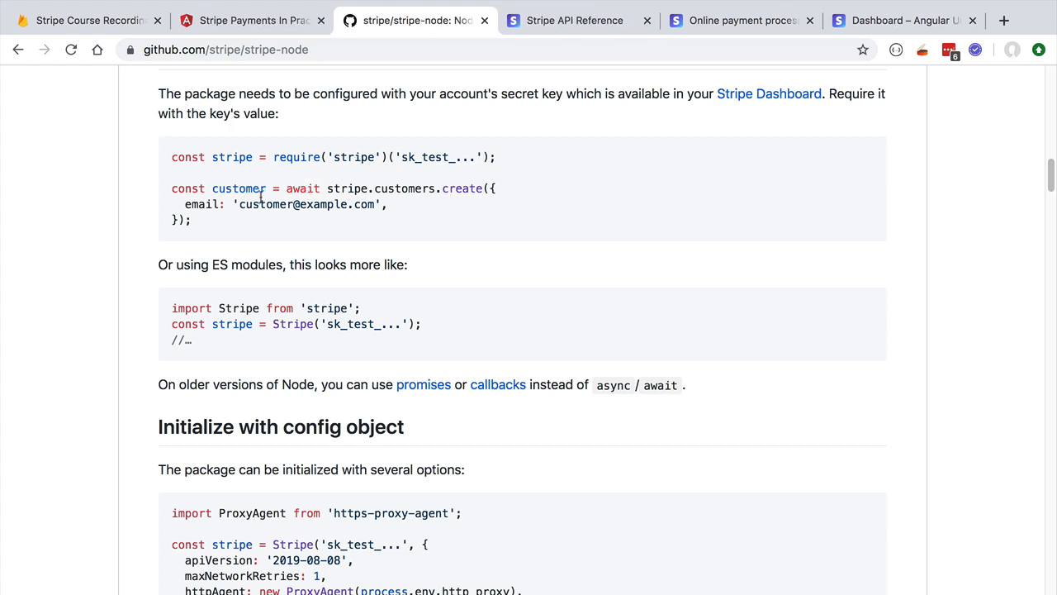
double_click(238, 188)
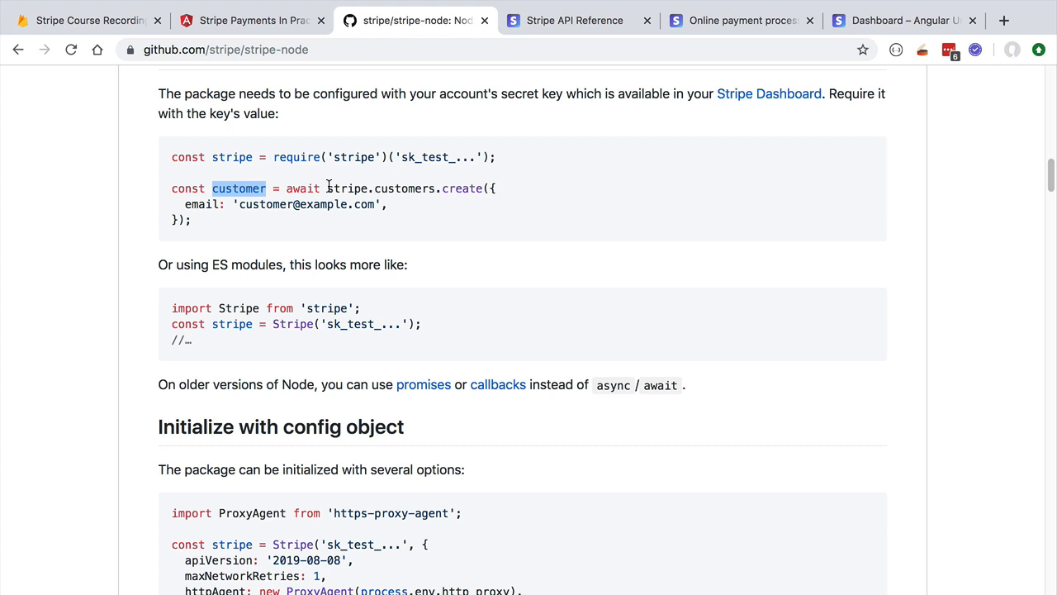
left_click_drag(327, 189, 383, 205)
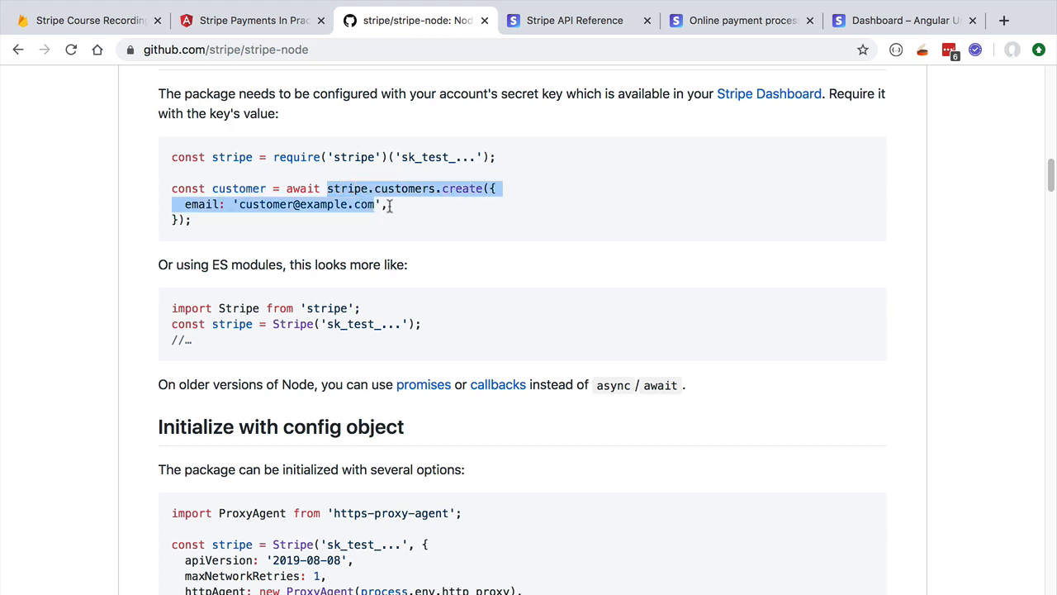
mouse_move(569, 20)
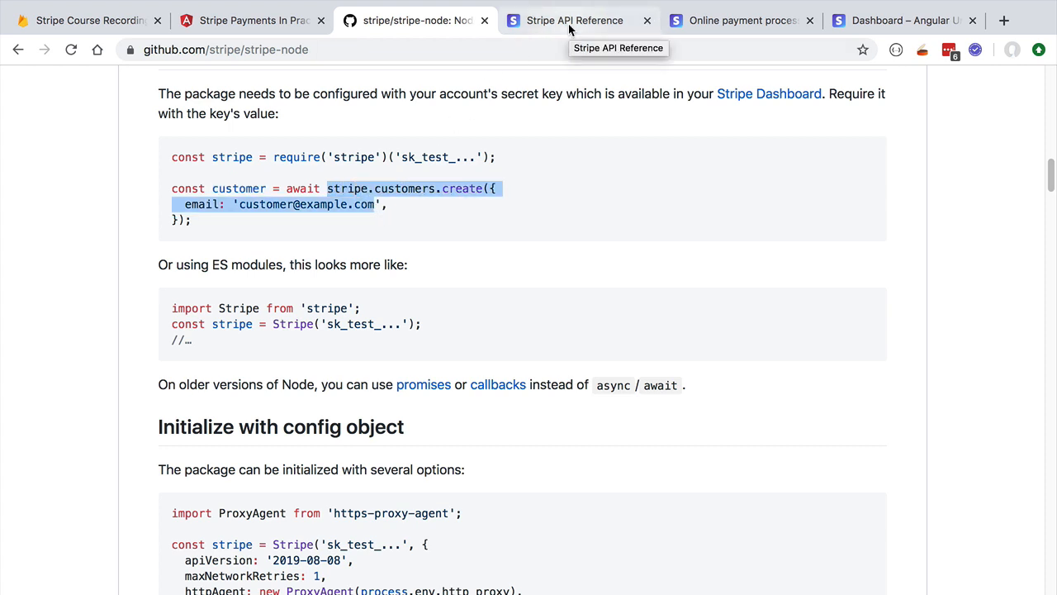
Show the Customers section of the Stripe API reference and its Customer object.
left_click(575, 20)
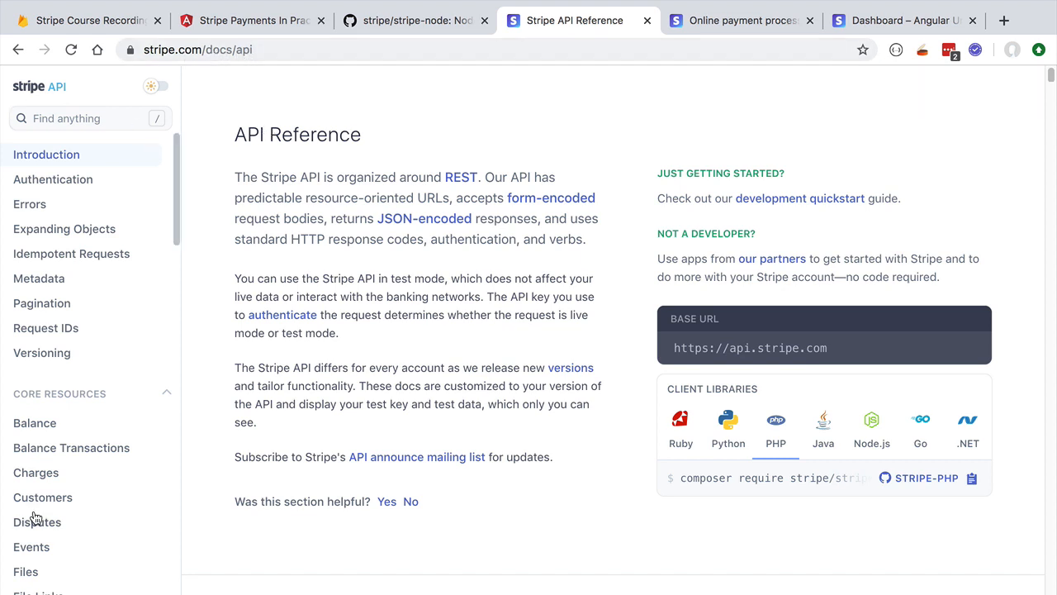
left_click(43, 495)
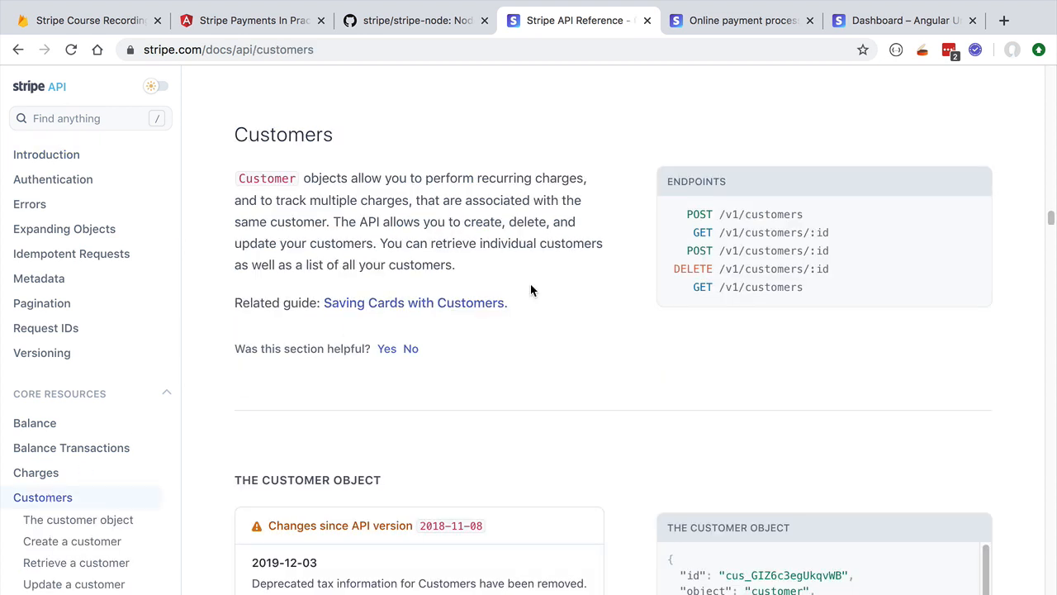
scroll("down", 3)
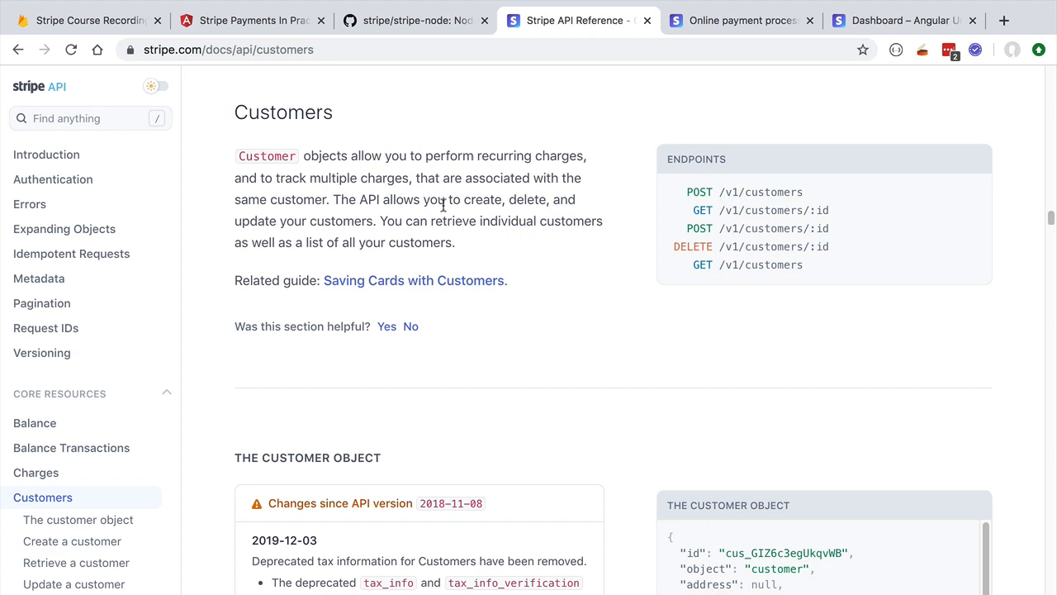
scroll("down", 3)
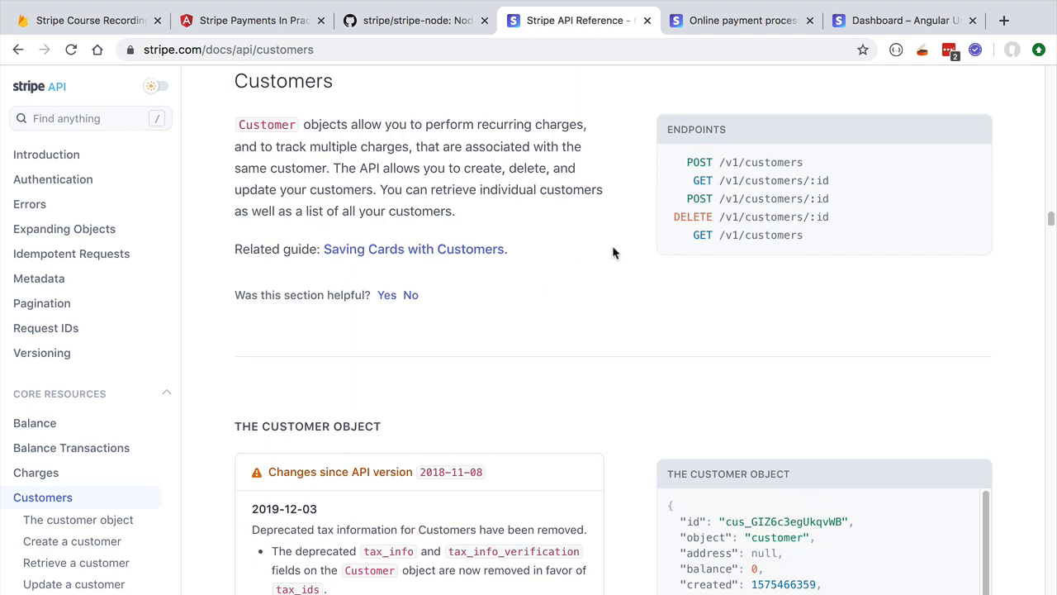
mouse_move(751, 162)
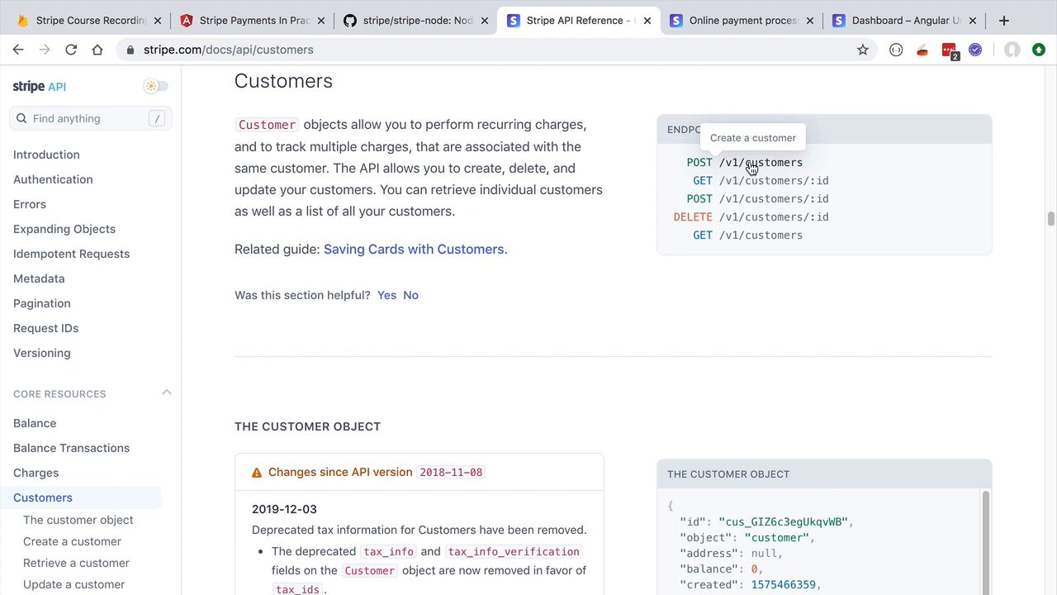
mouse_move(294, 350)
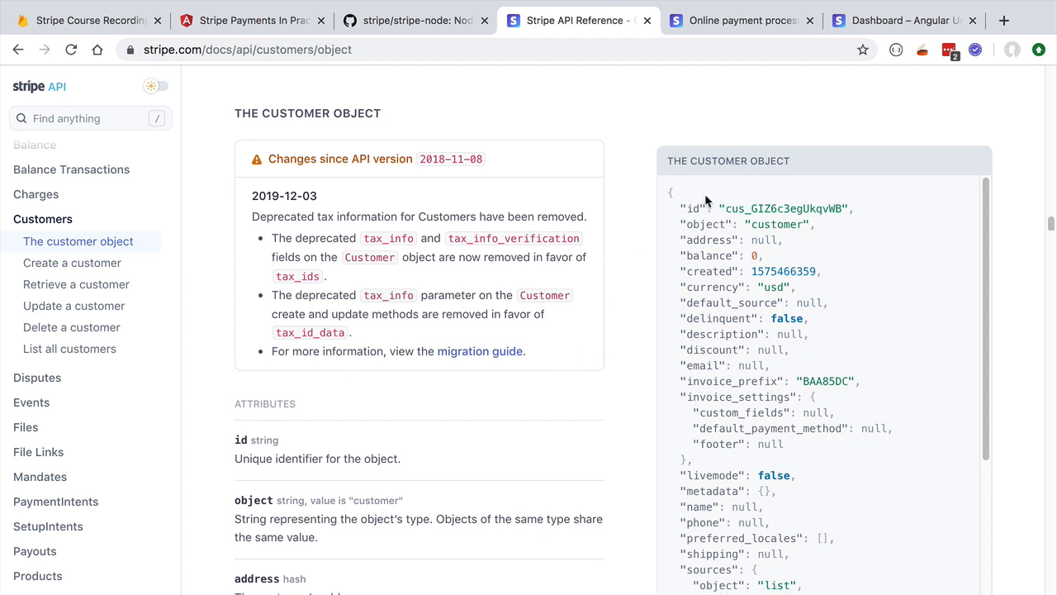
mouse_move(677, 205)
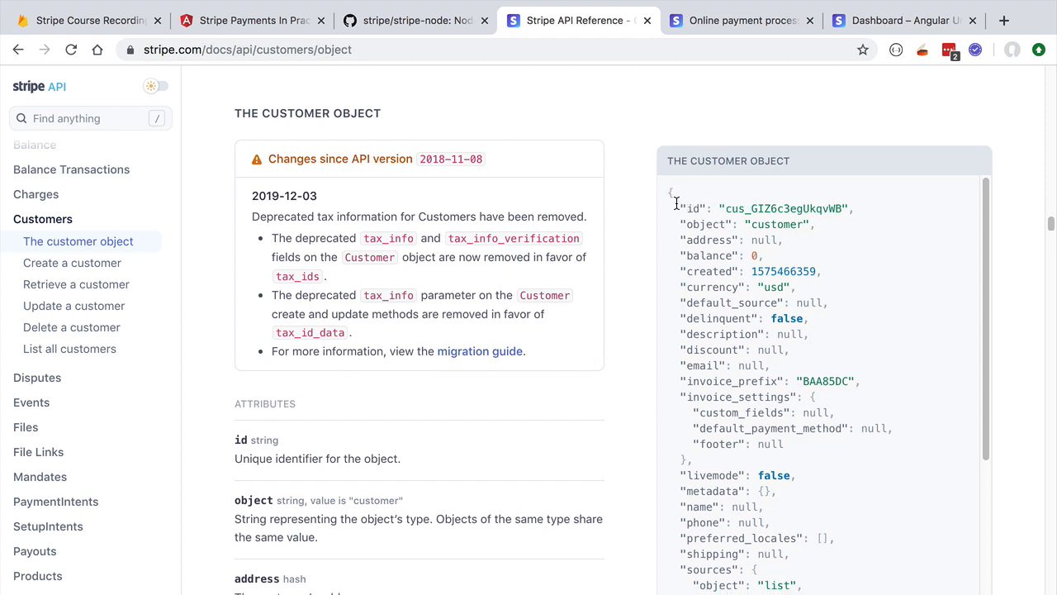
Read the example customer JSON down through its sources, subscriptions and tax_ids lists.
double_click(783, 209)
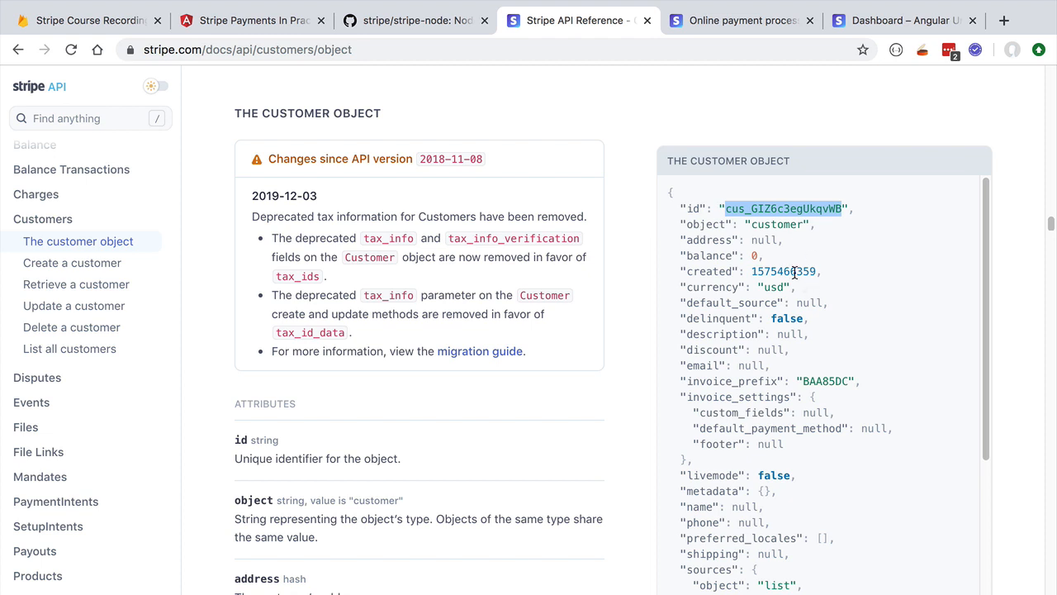
scroll("down", 3)
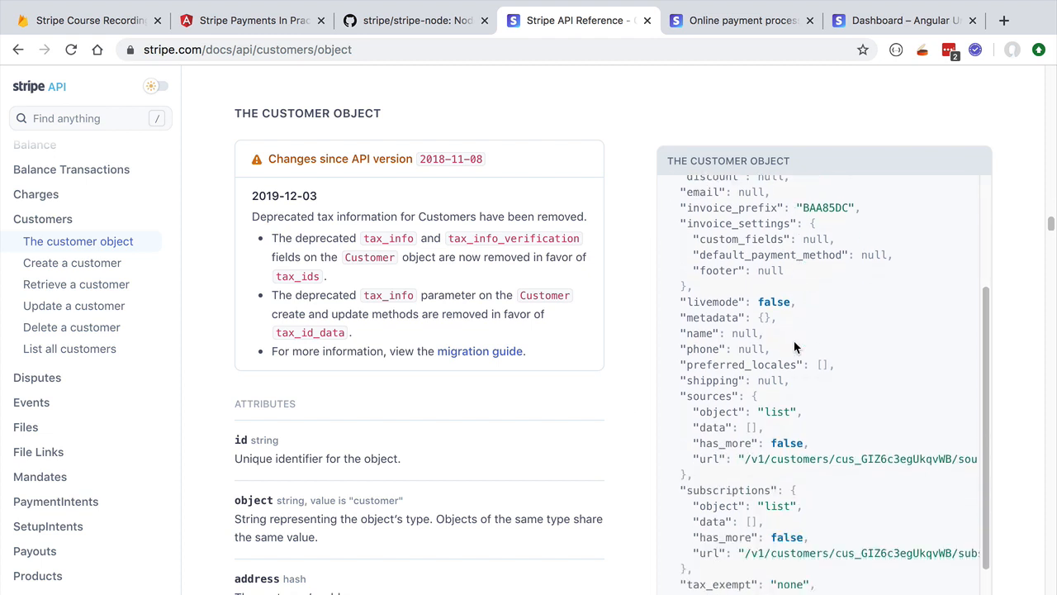
scroll("down", 3)
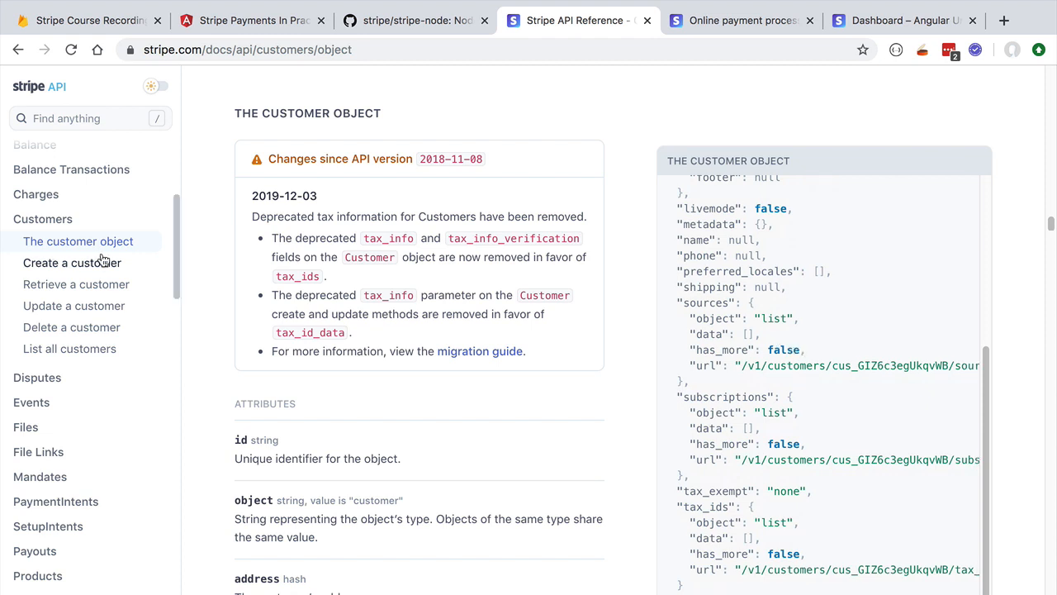
mouse_move(66, 289)
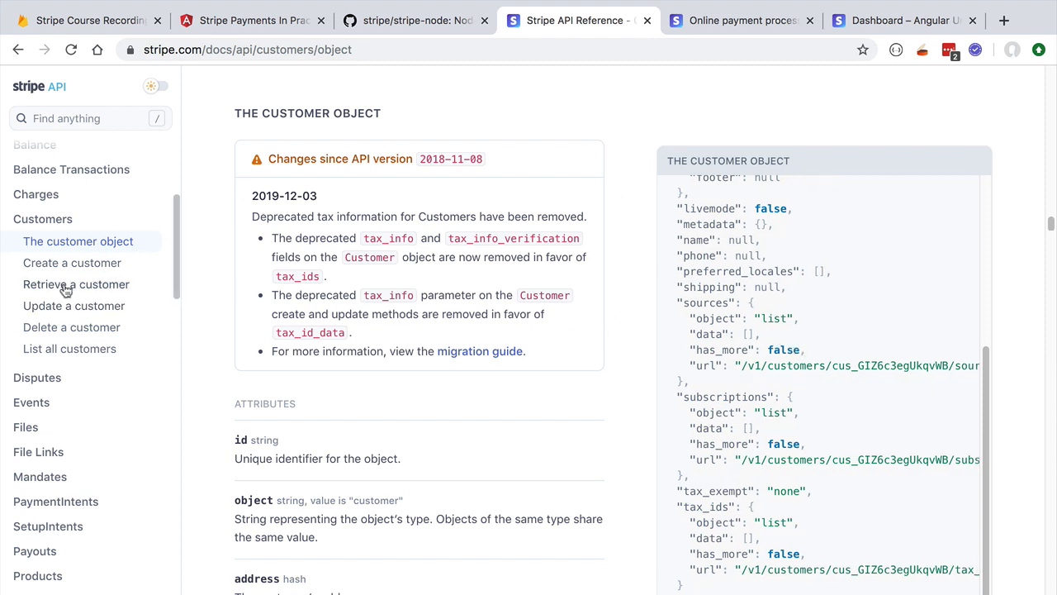
Show the Retrieve a customer reference with code samples in Node.js instead of PHP.
left_click(76, 284)
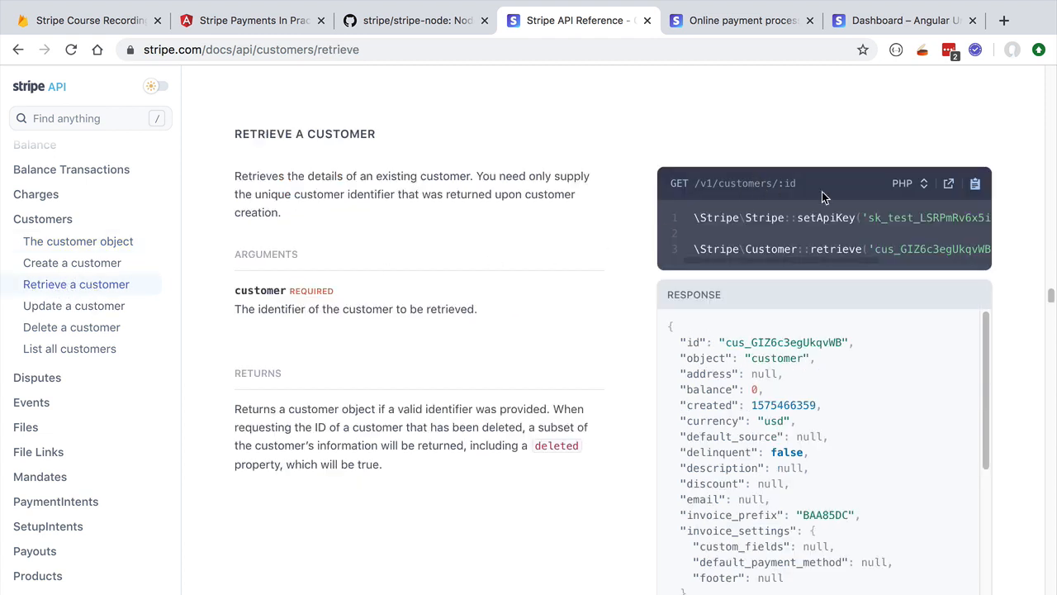
left_click(905, 182)
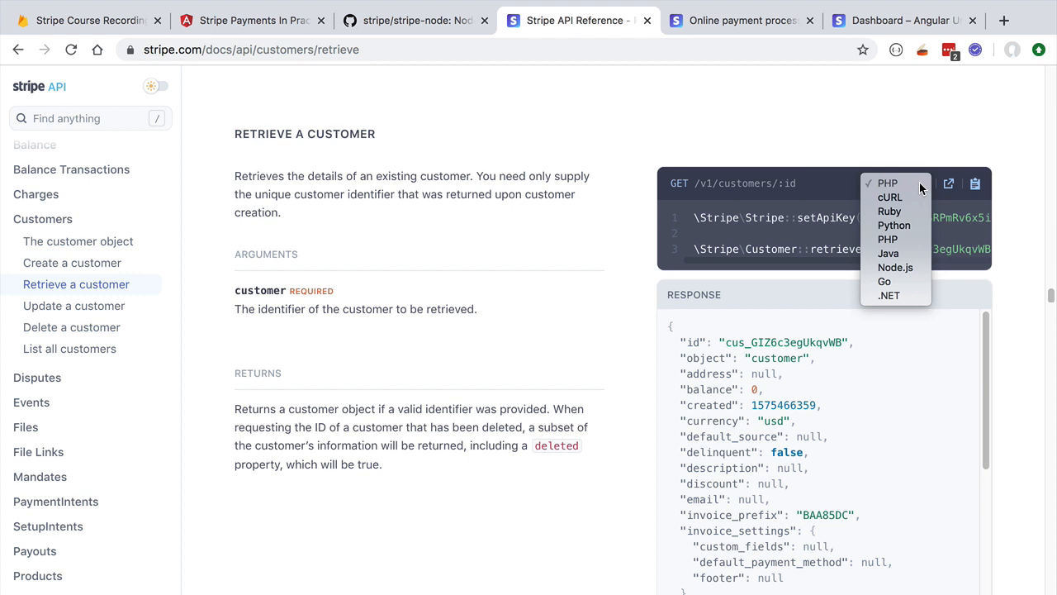
mouse_move(889, 255)
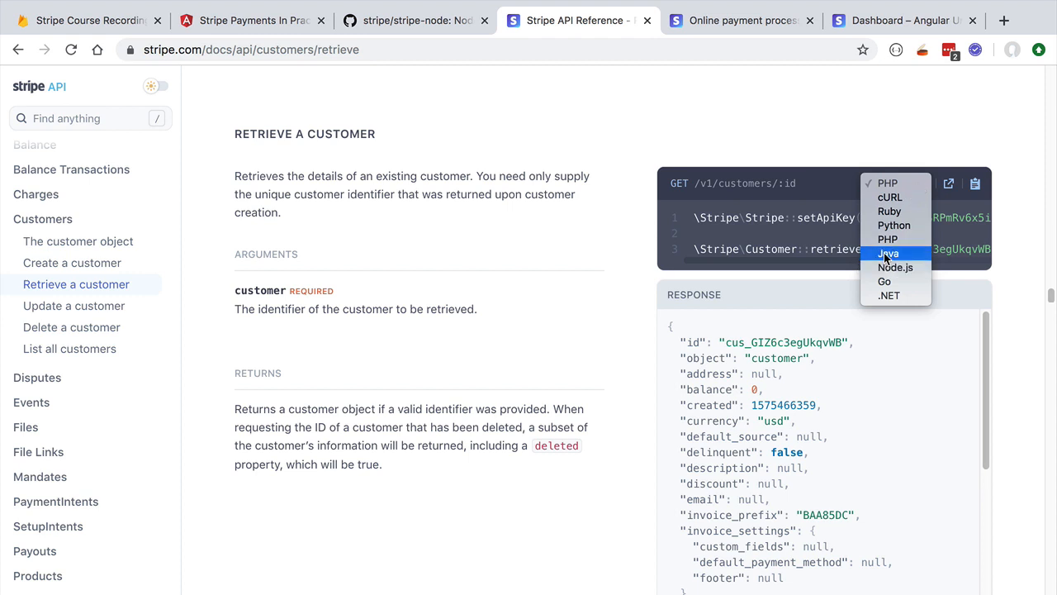
left_click(896, 267)
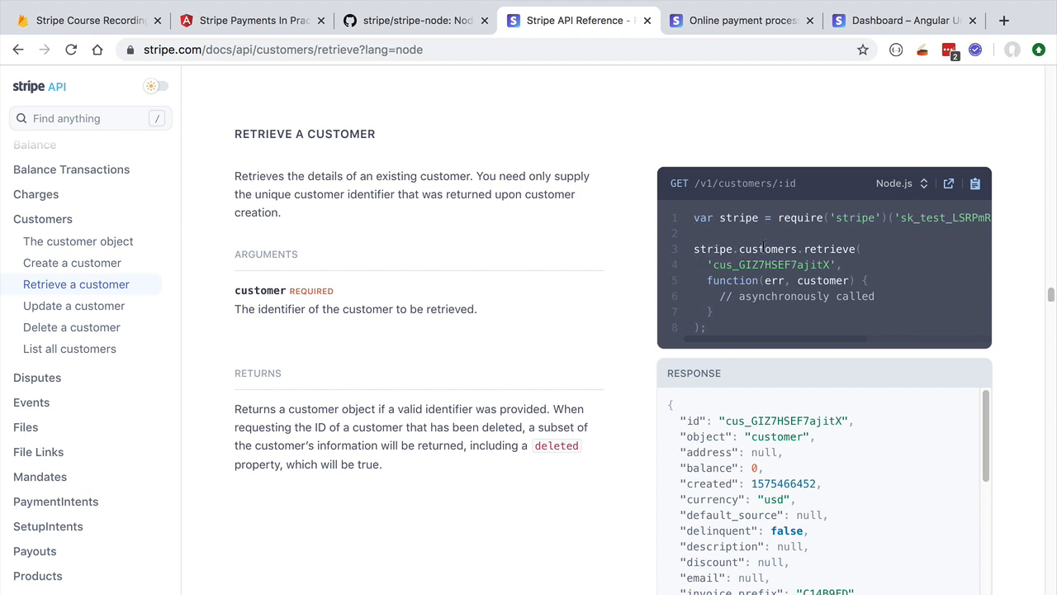
Study the stripe.customers.retrieve sample: its customer id, call and callback function.
double_click(829, 247)
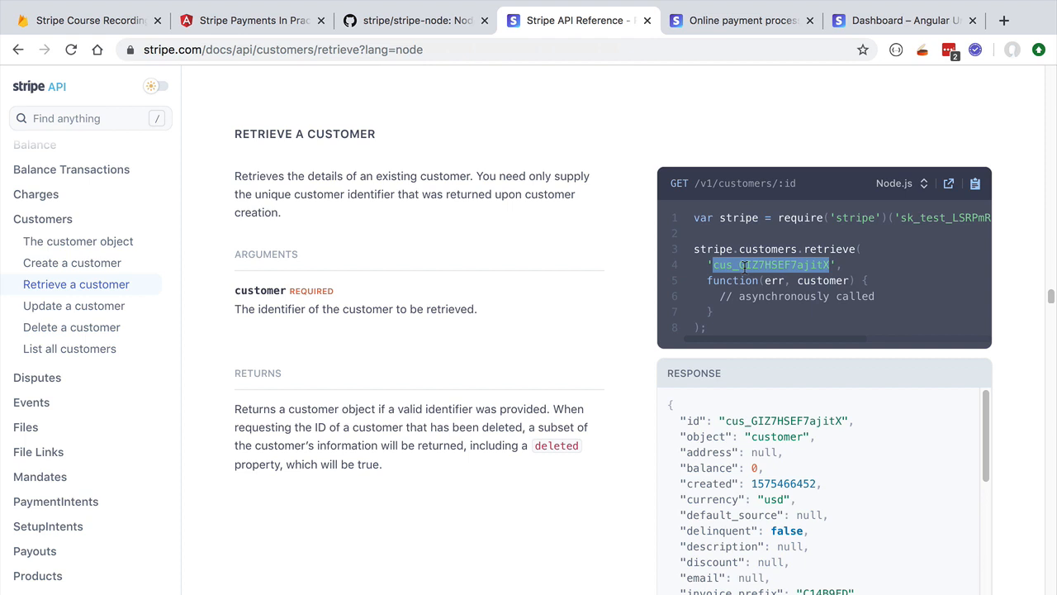
left_click_drag(829, 264, 702, 327)
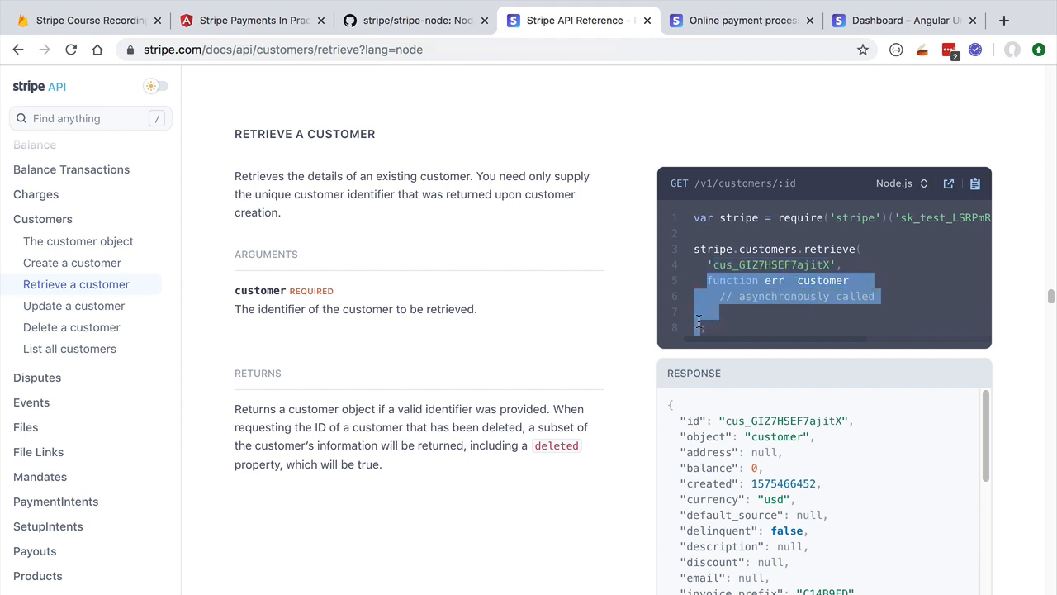
left_click(855, 248)
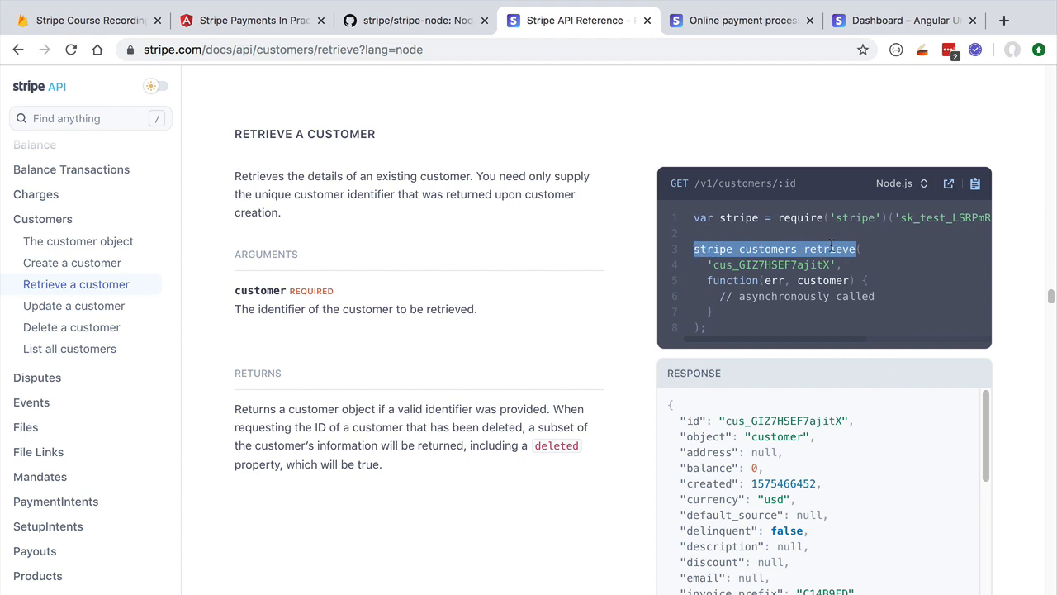
mouse_move(826, 258)
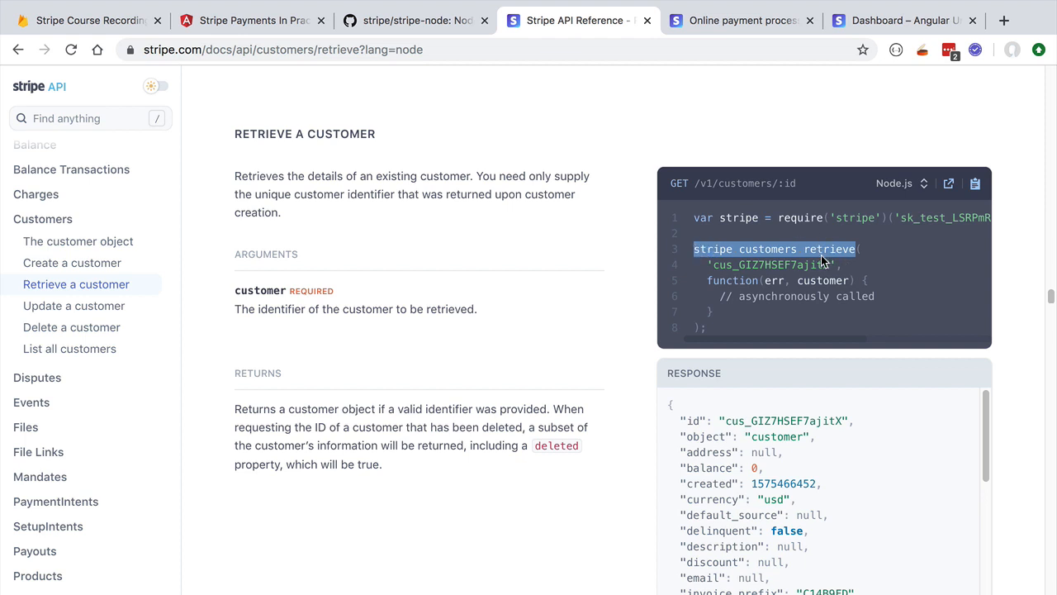
scroll("down", 3)
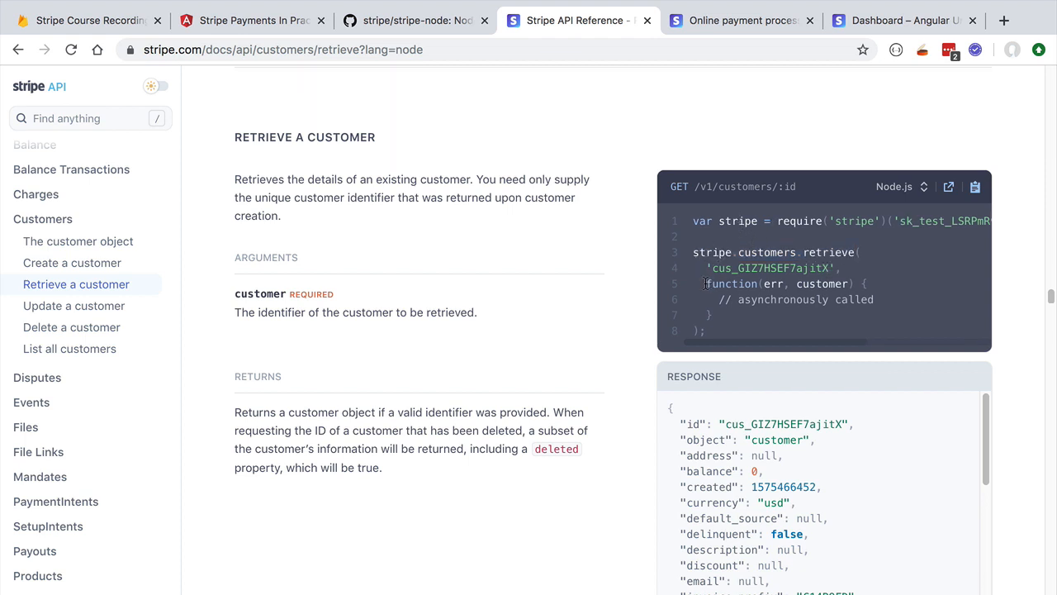
left_click_drag(704, 284, 711, 320)
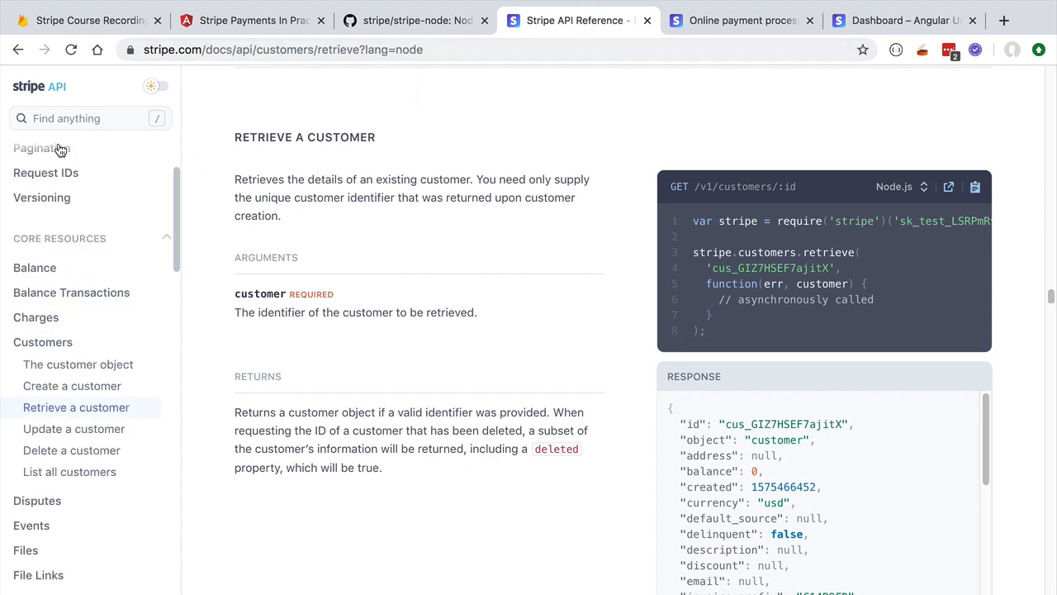
Move down the sidebar to Checkout and show the Sessions reference.
scroll("down", 3)
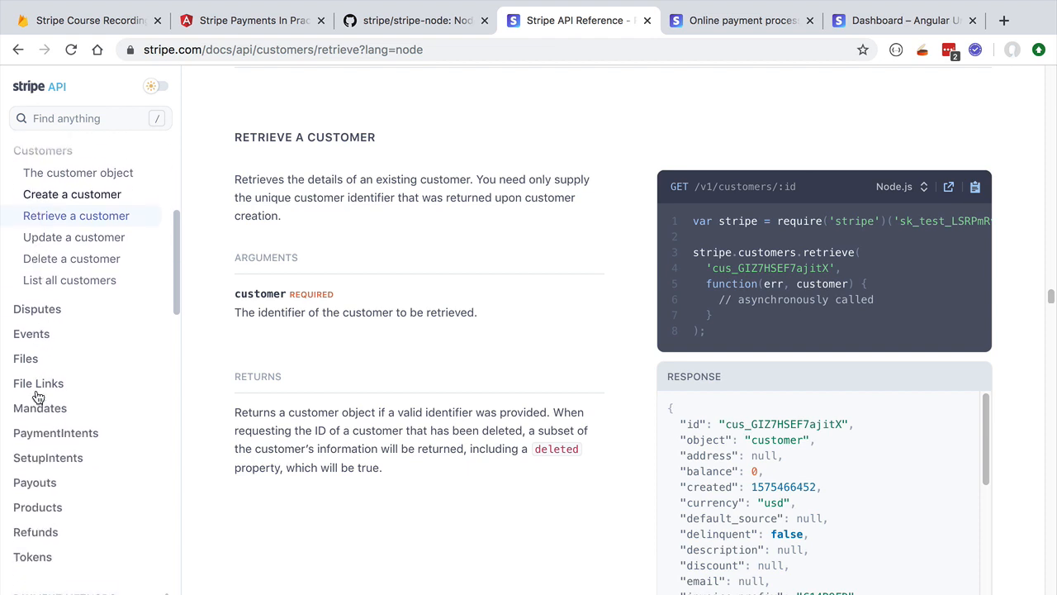
scroll("down", 3)
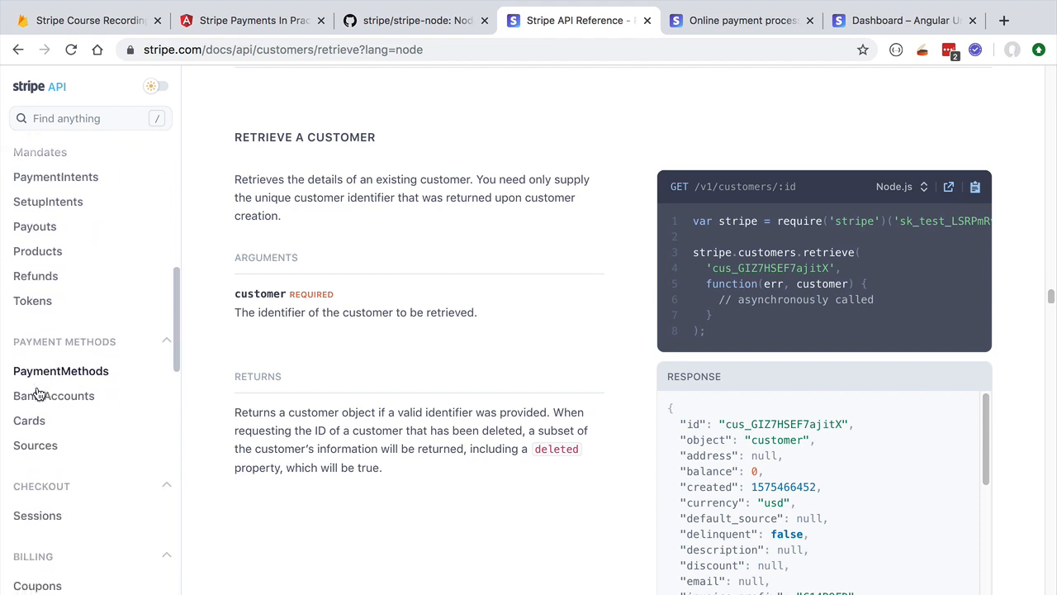
scroll("down", 3)
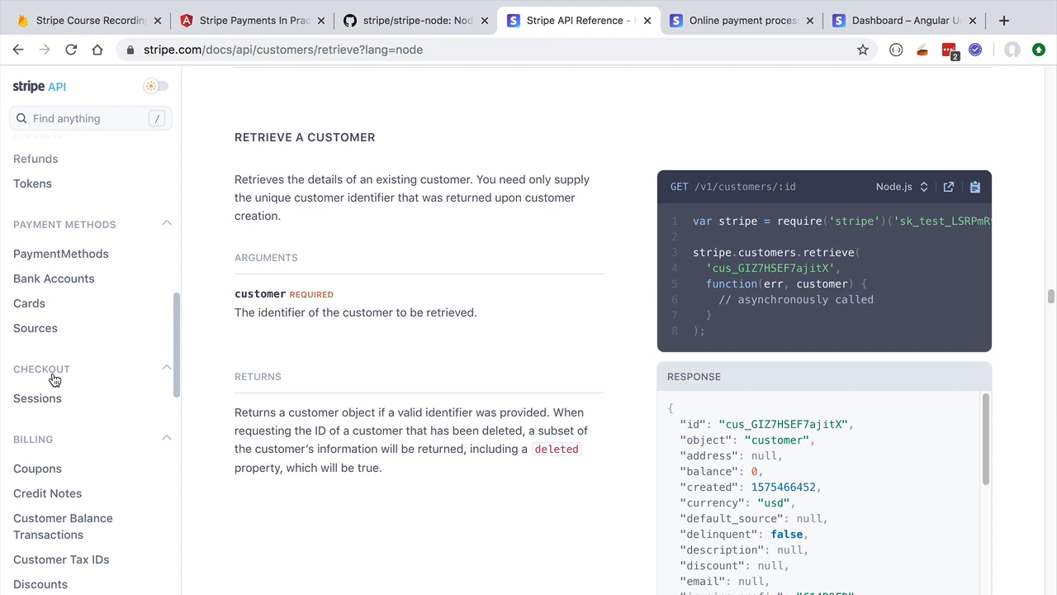
mouse_move(64, 370)
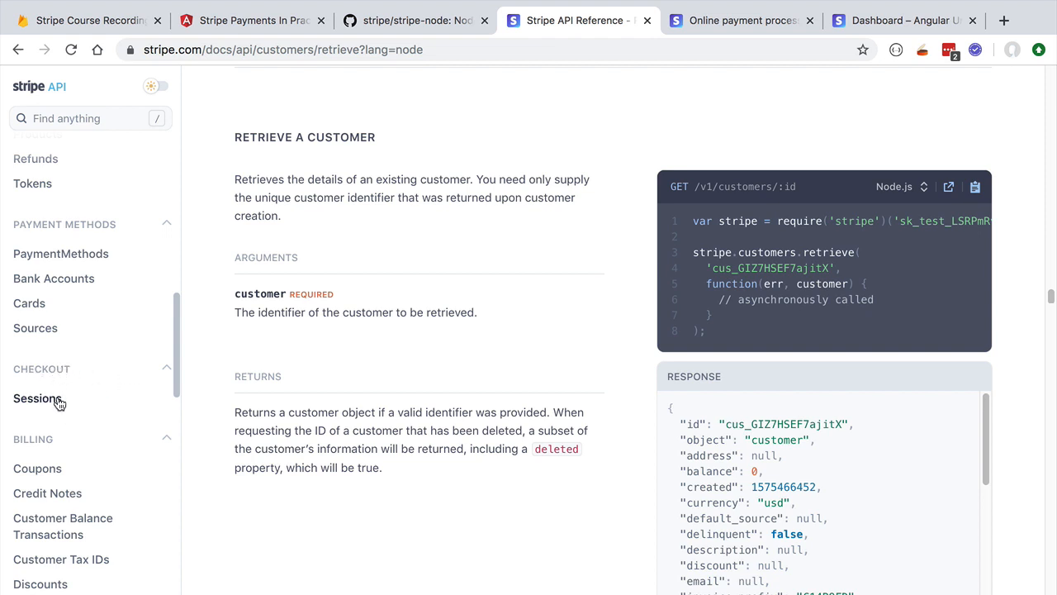
left_click(36, 398)
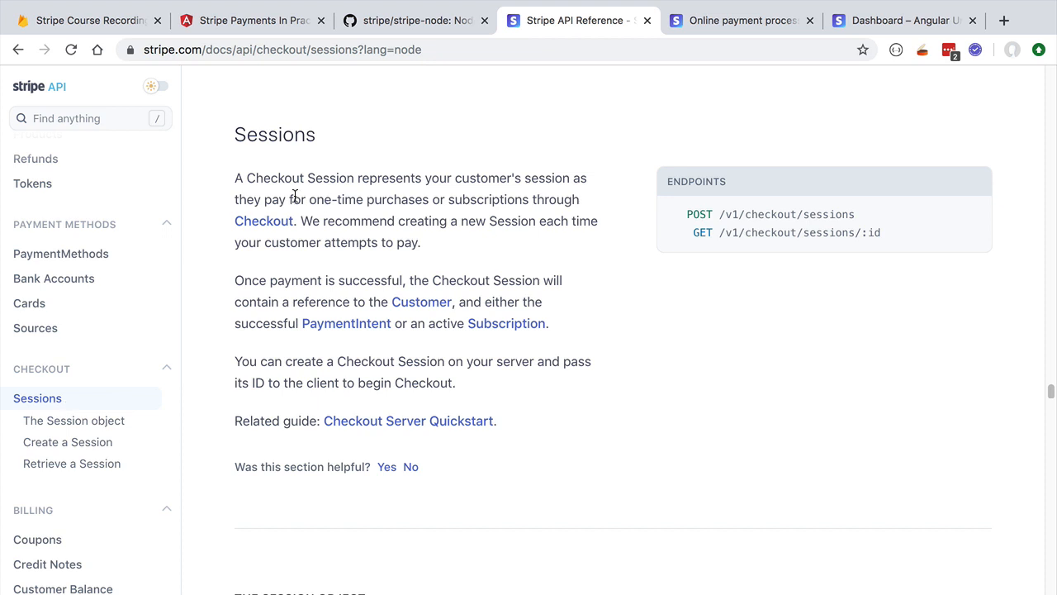
mouse_move(423, 180)
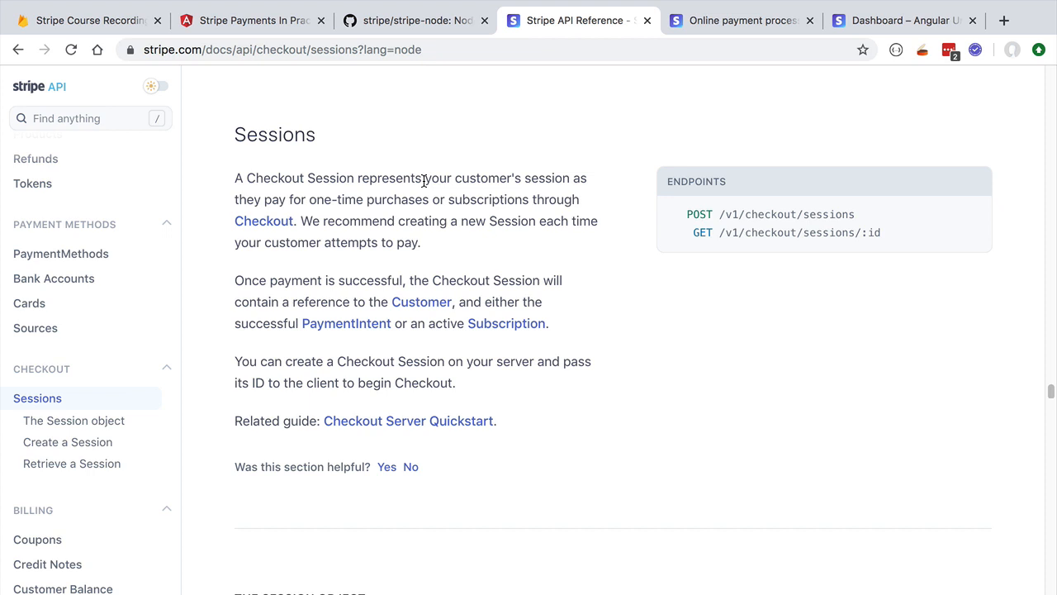
mouse_move(400, 192)
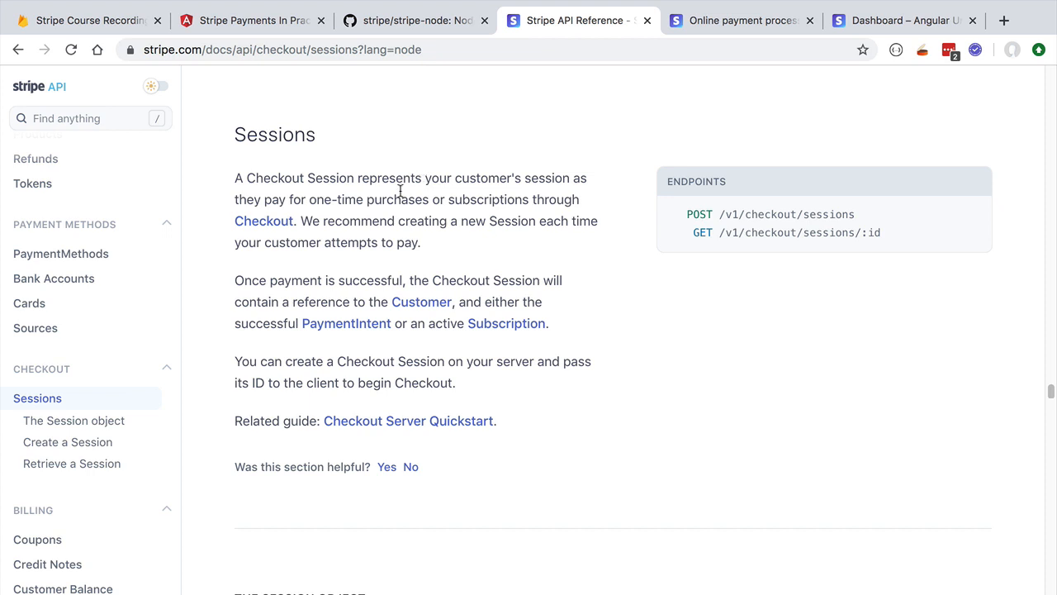
mouse_move(266, 228)
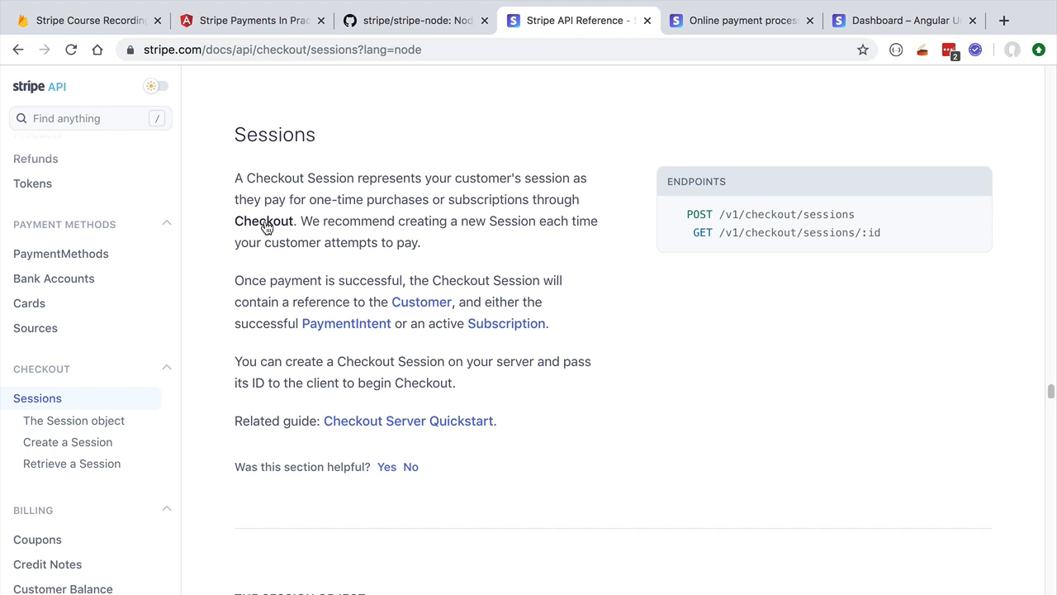
mouse_move(416, 247)
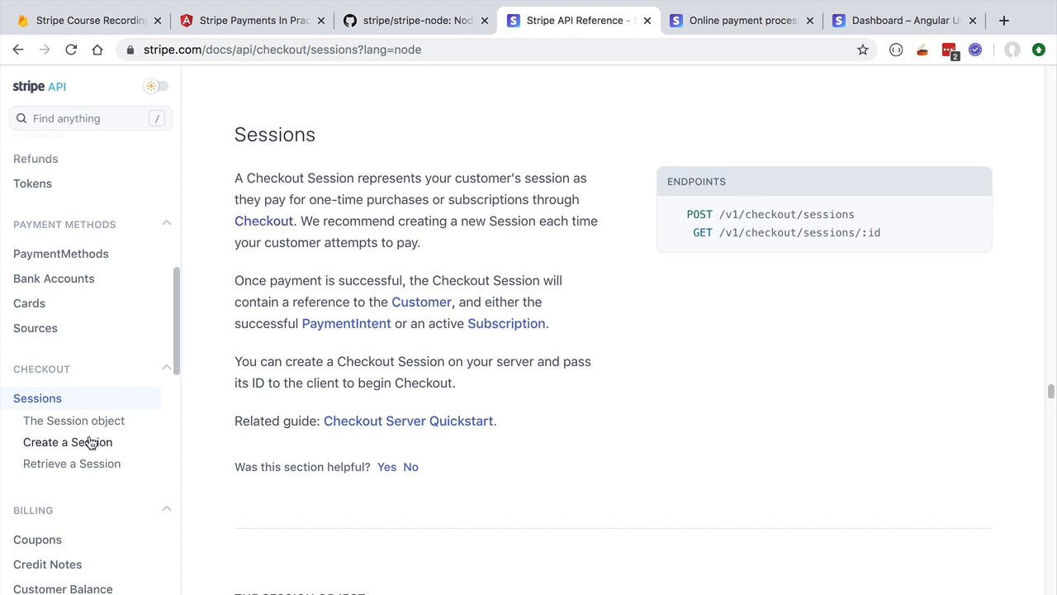
Show the Create a Session reference with its stripe.checkout.sessions.create example.
left_click(68, 442)
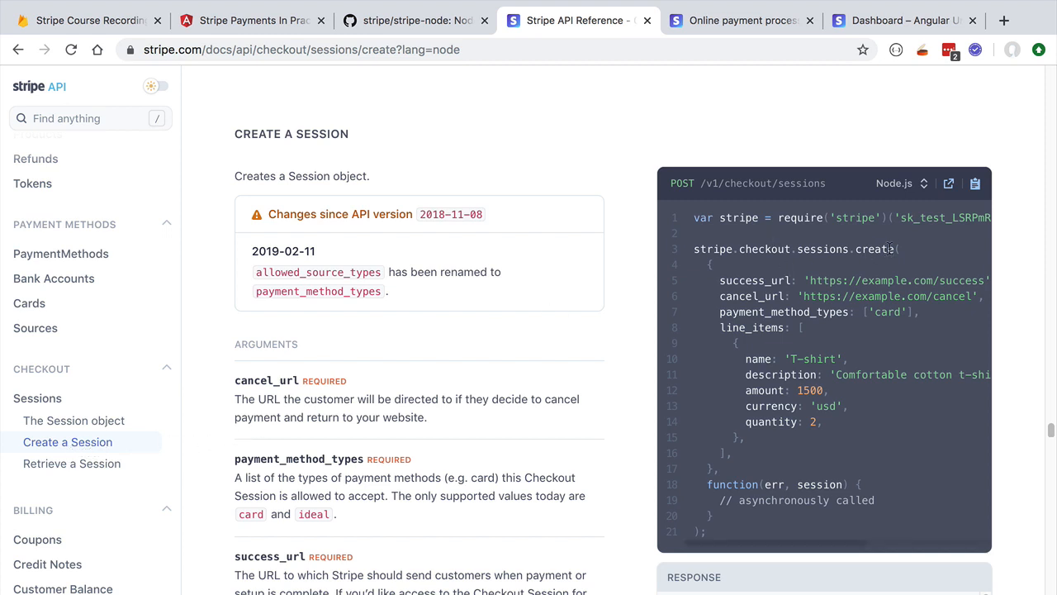
double_click(793, 248)
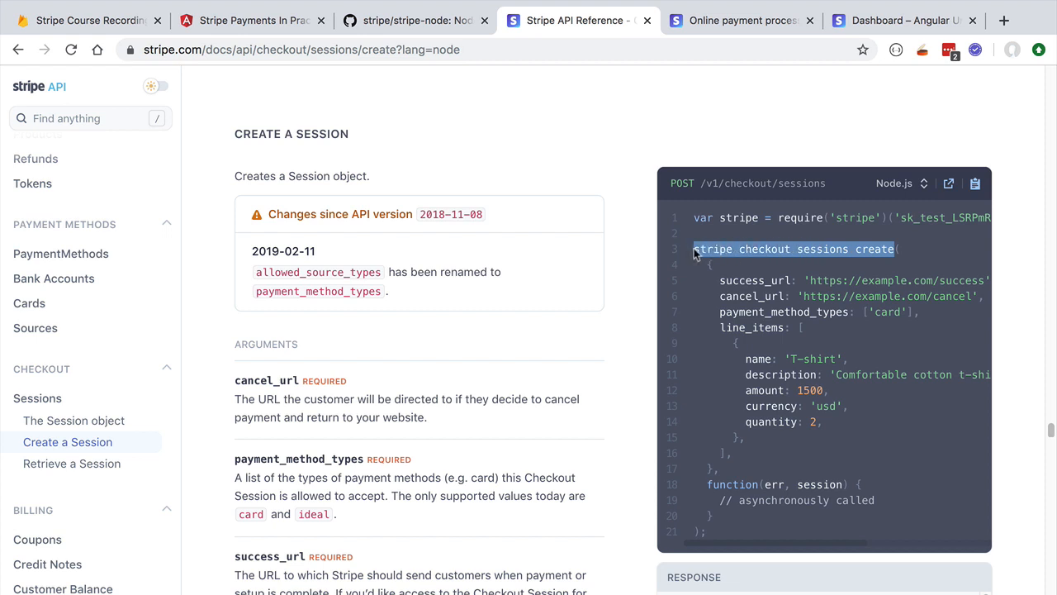
mouse_move(829, 282)
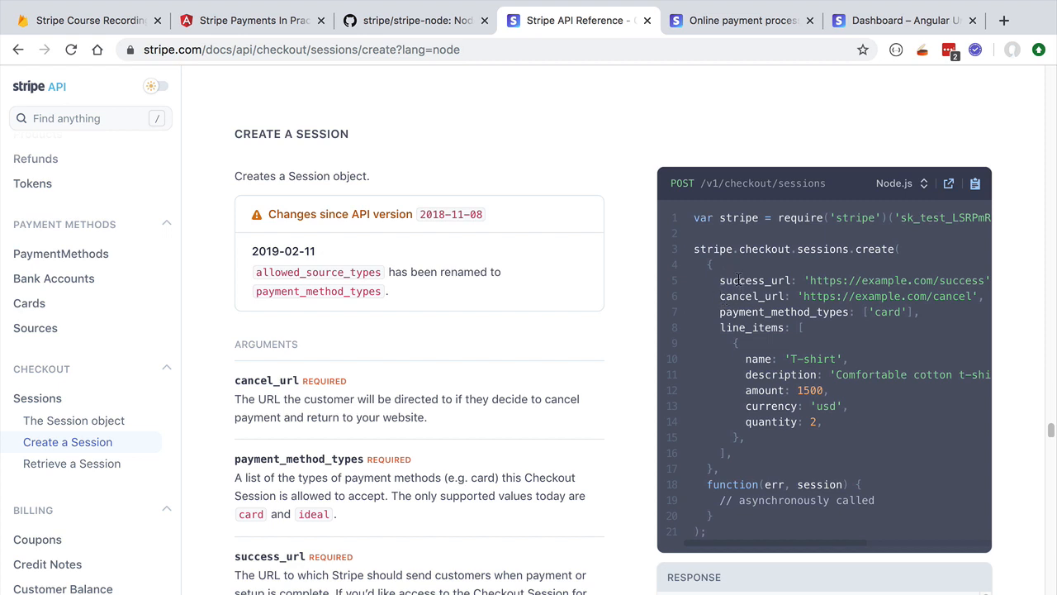
double_click(753, 281)
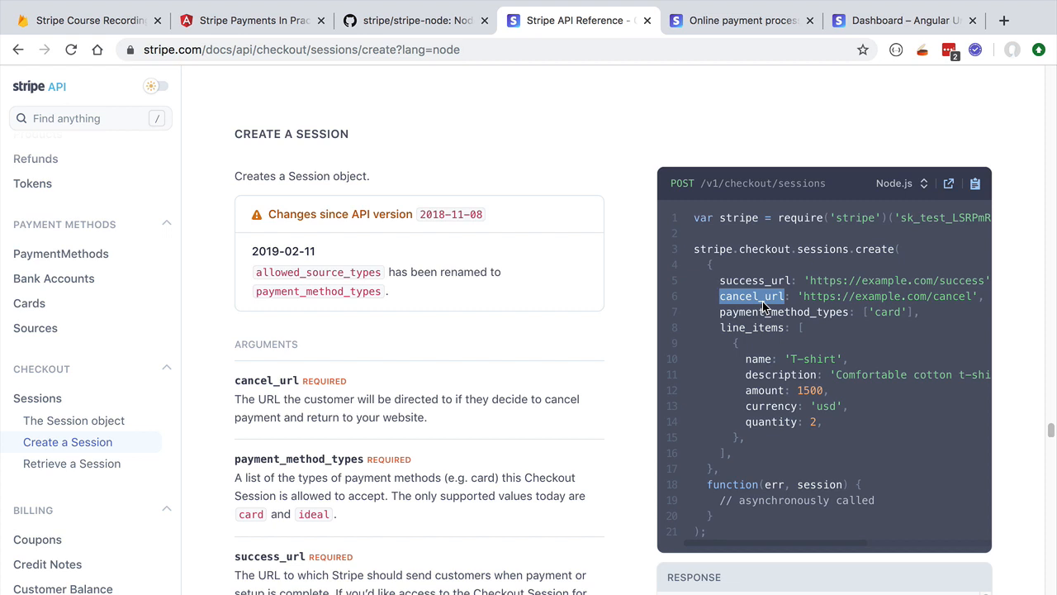
double_click(782, 311)
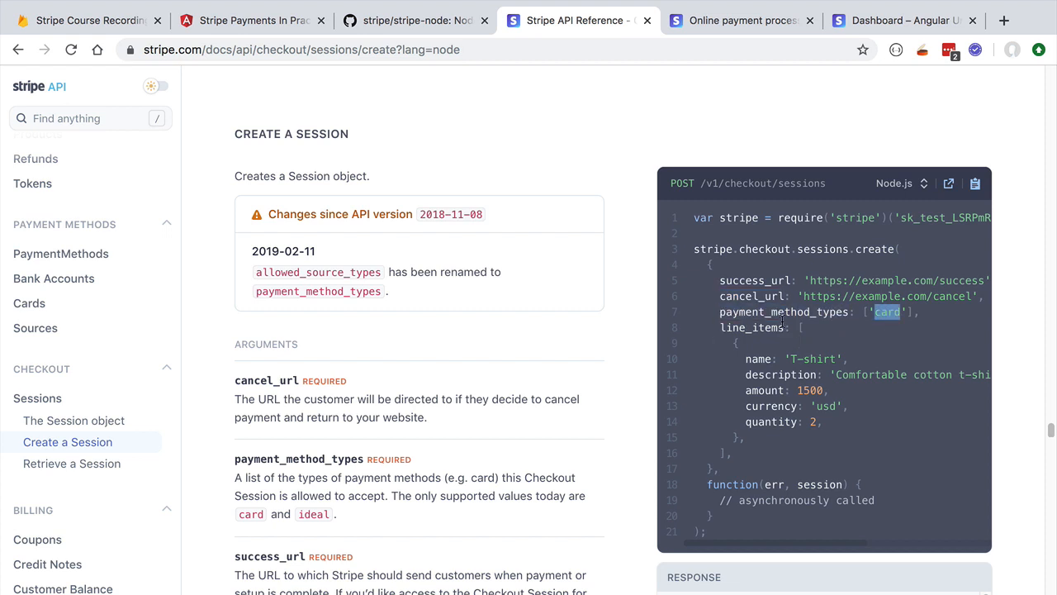
double_click(751, 327)
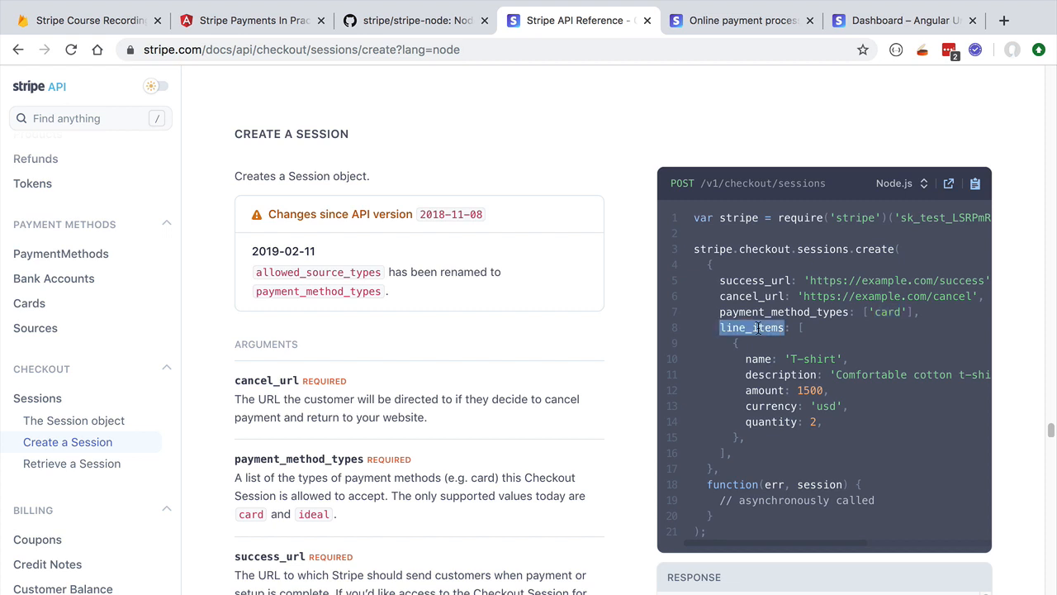
double_click(780, 373)
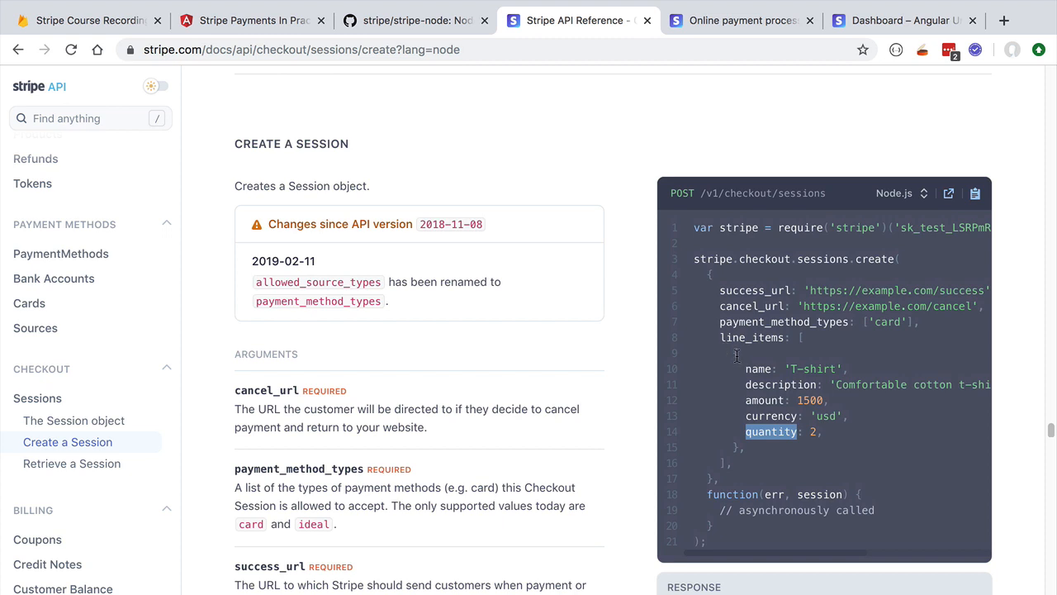
scroll("down", 3)
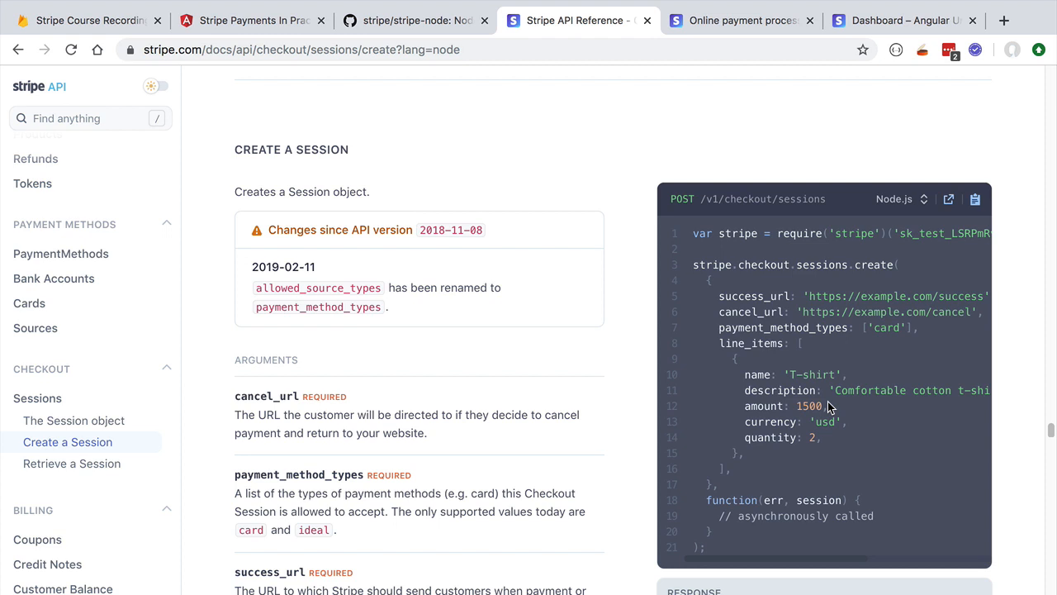
double_click(770, 436)
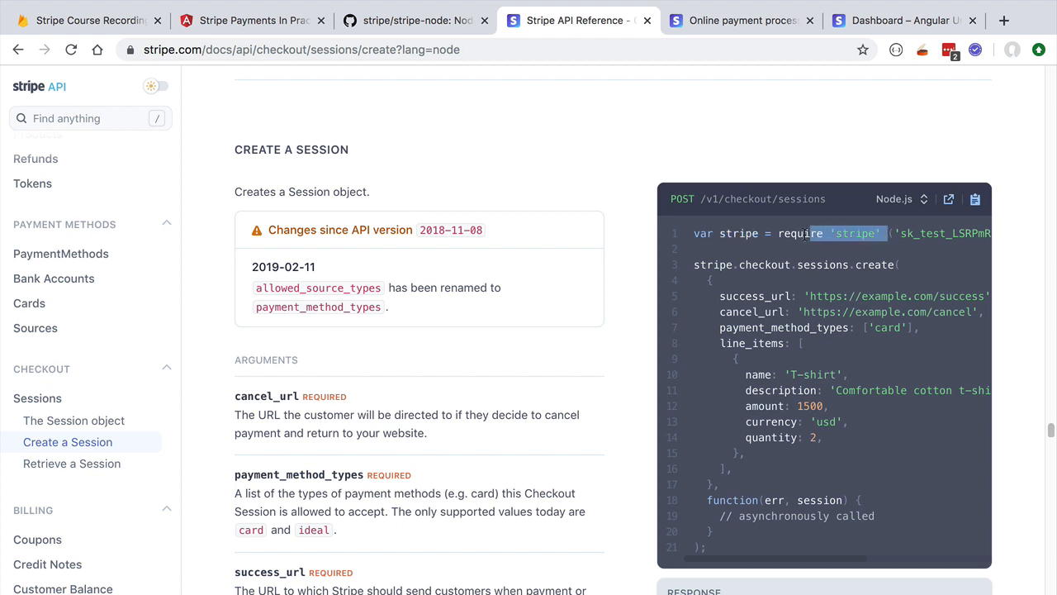
double_click(800, 233)
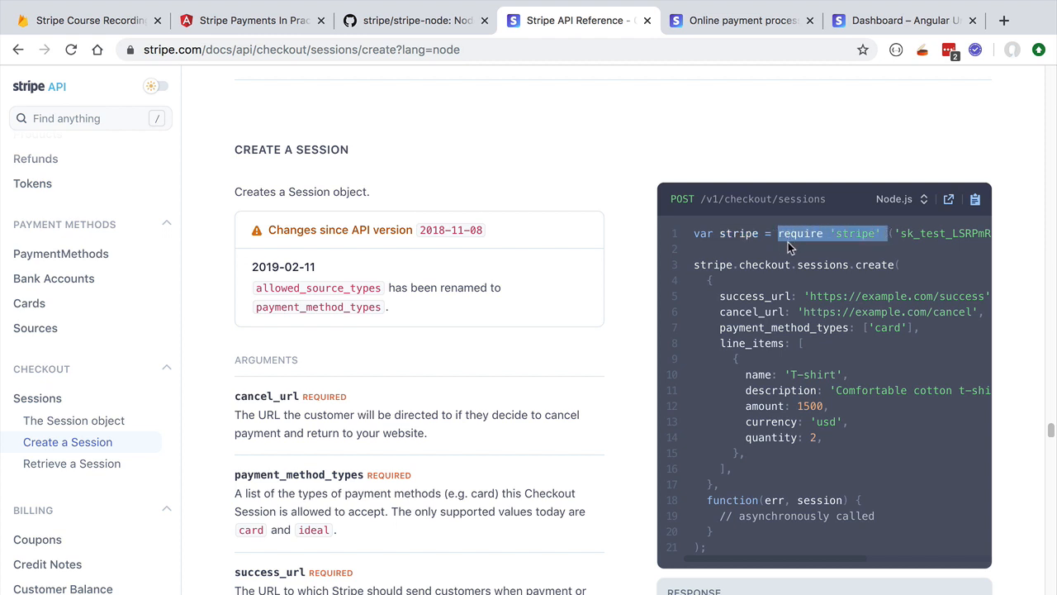
scroll("right", 3)
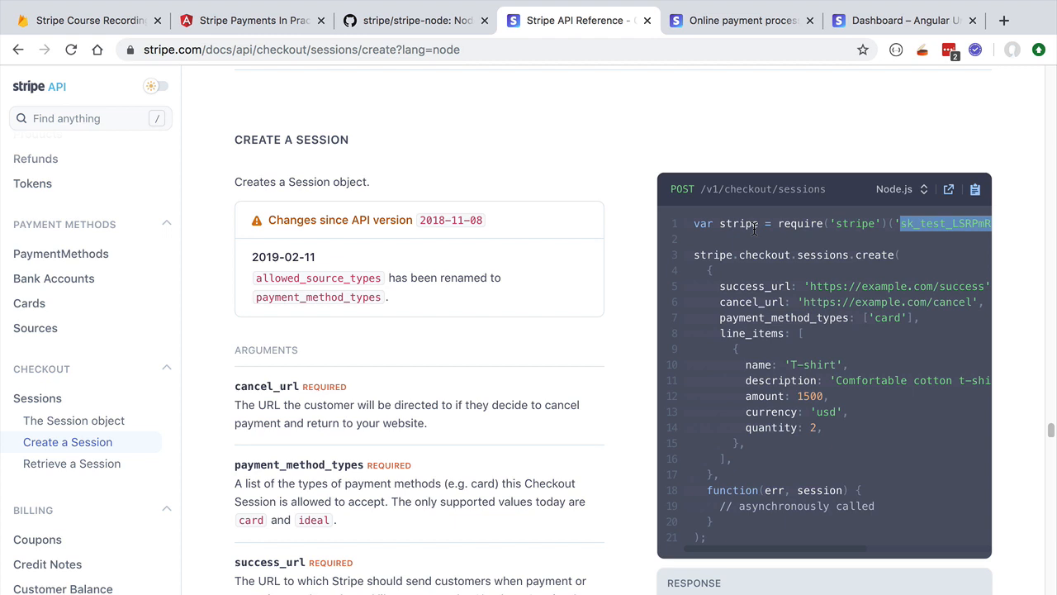
mouse_move(753, 228)
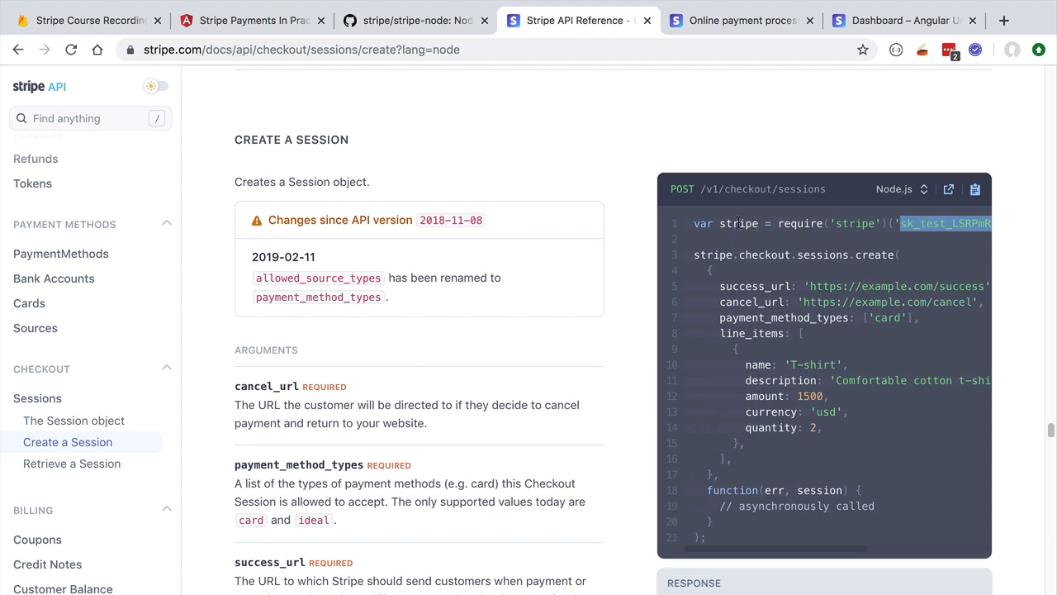
double_click(736, 223)
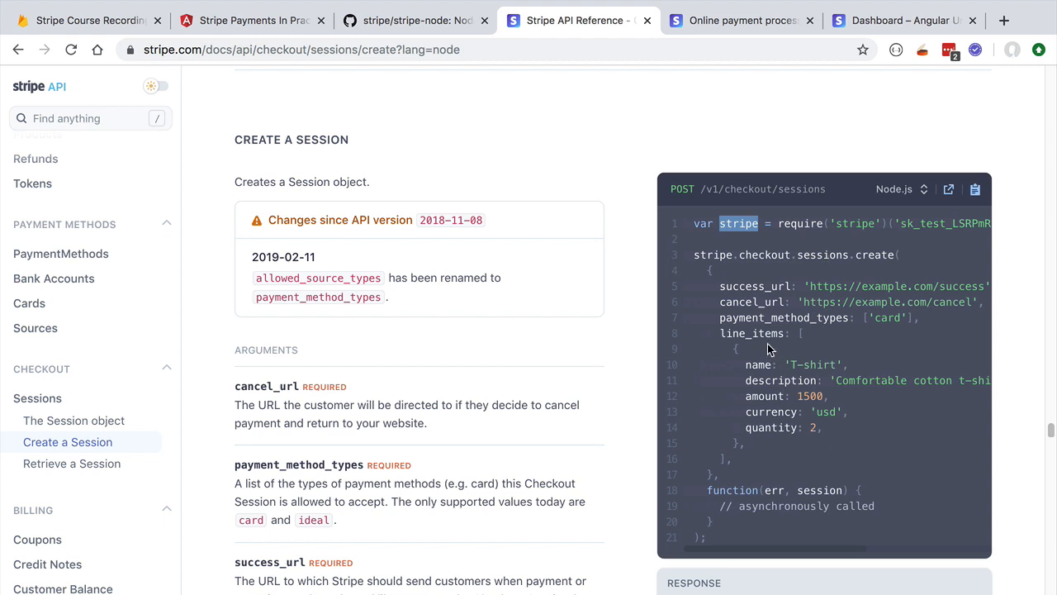
mouse_move(768, 348)
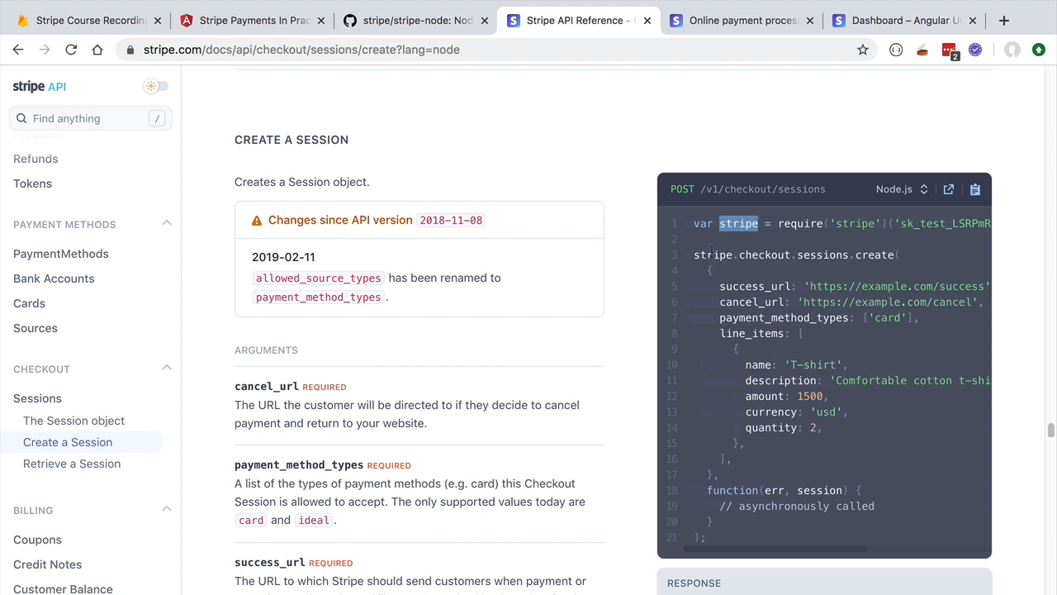
left_click_drag(740, 255, 895, 254)
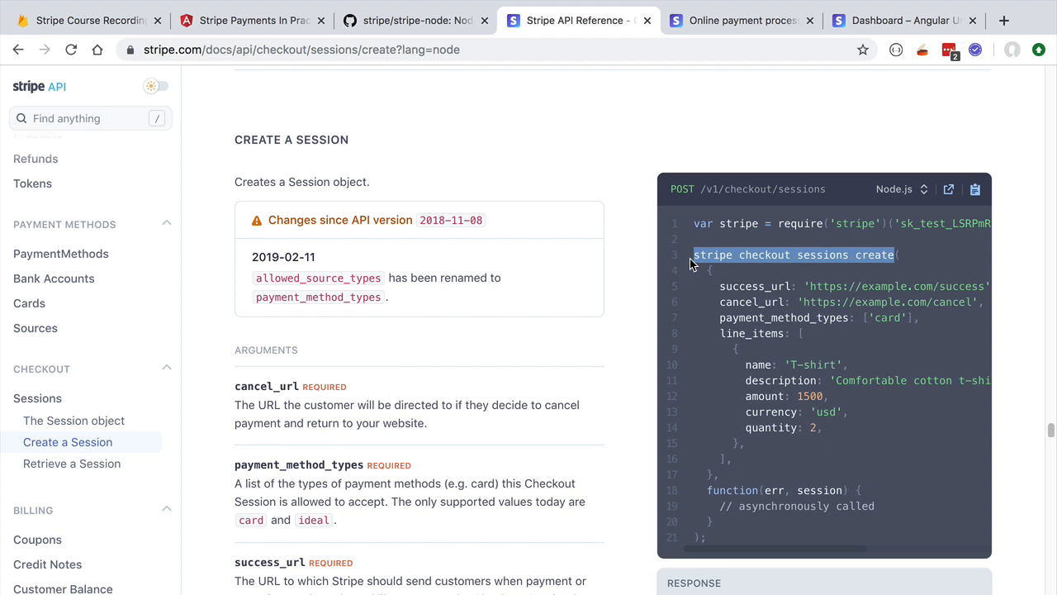
mouse_move(932, 225)
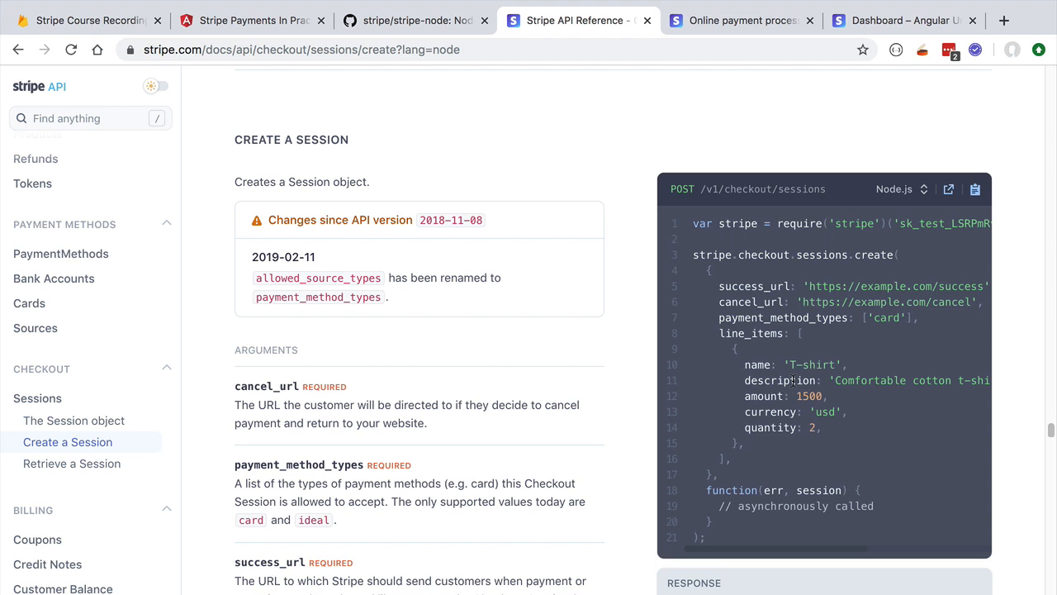
mouse_move(791, 380)
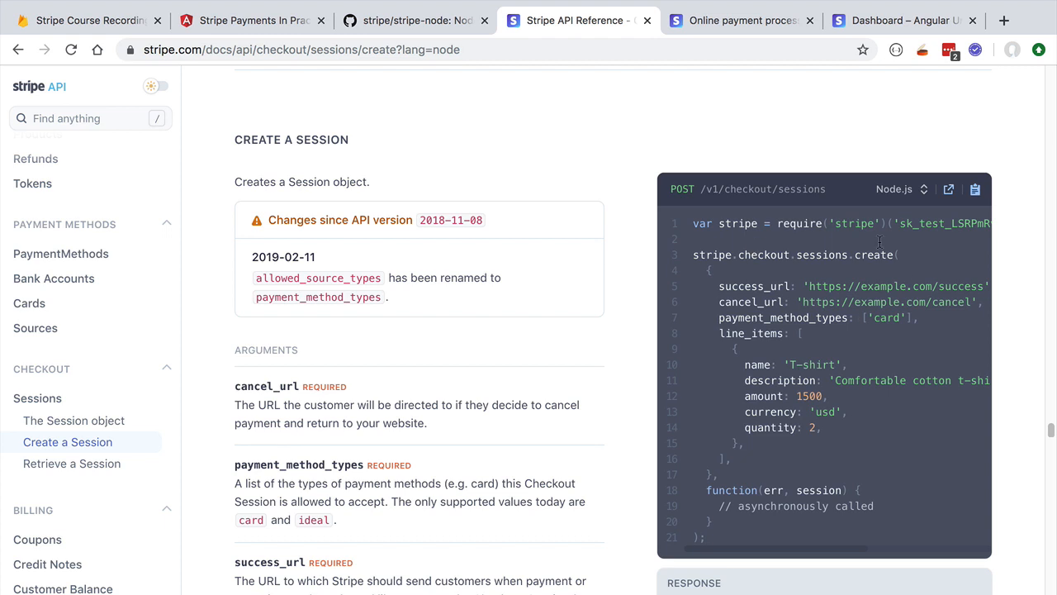
double_click(793, 254)
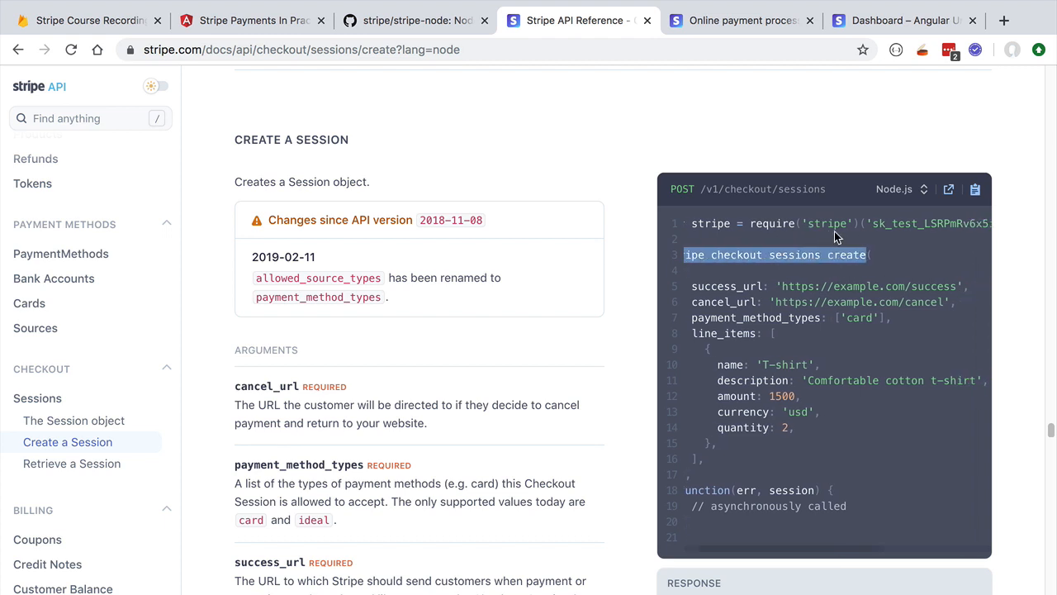
scroll("right", 3)
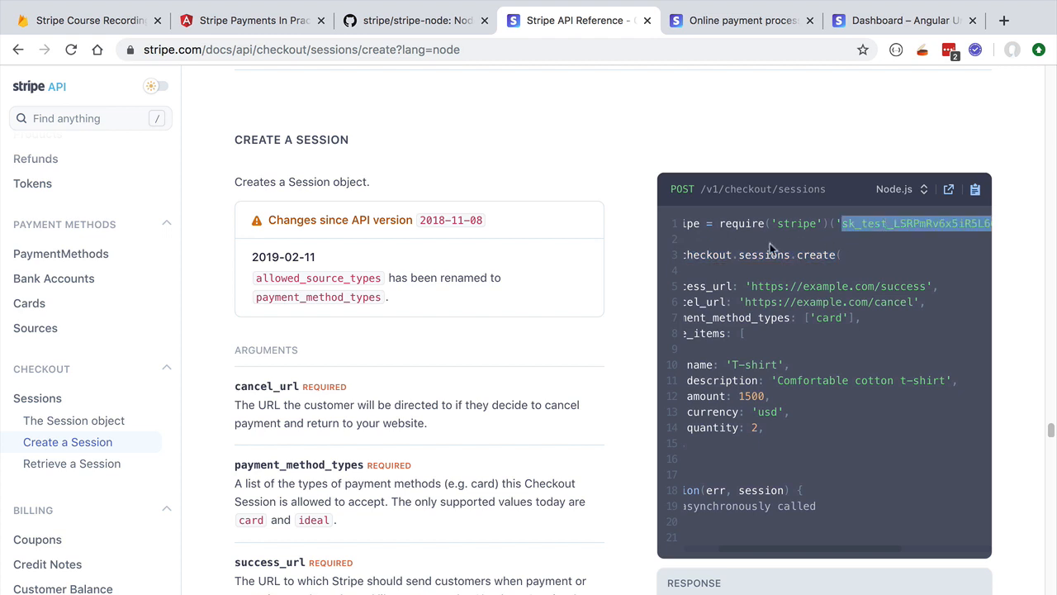